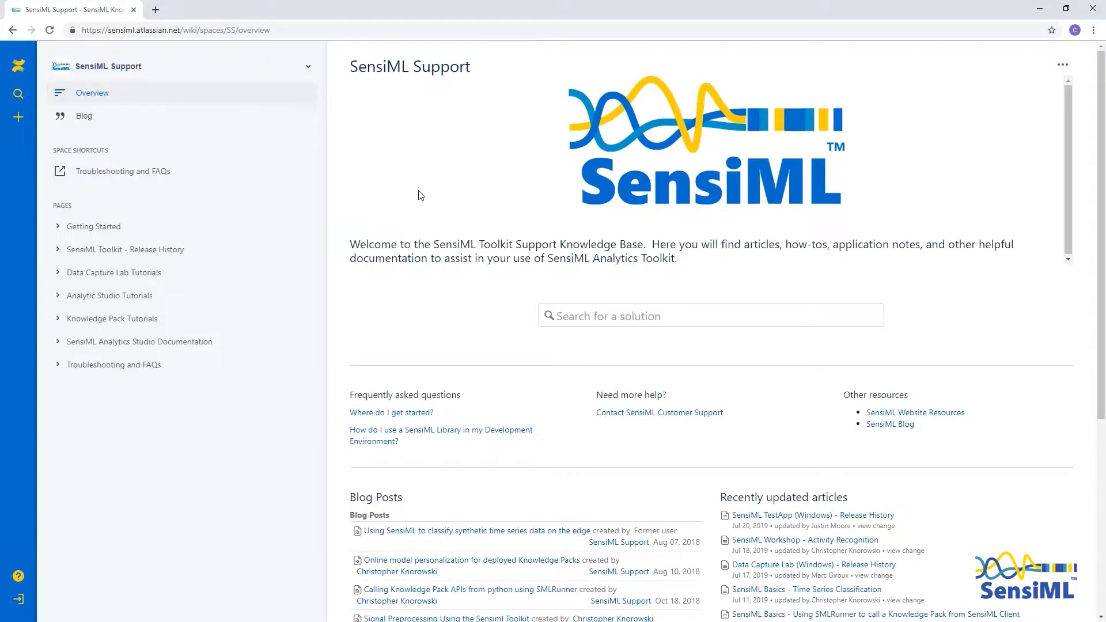
mouse_move(206, 224)
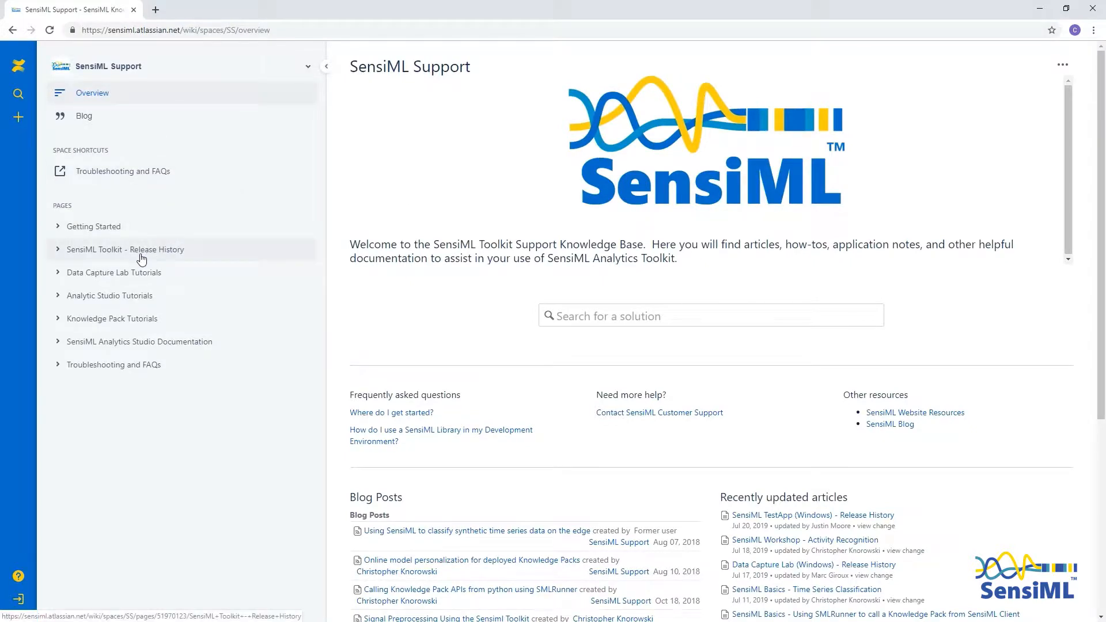
mouse_move(113, 273)
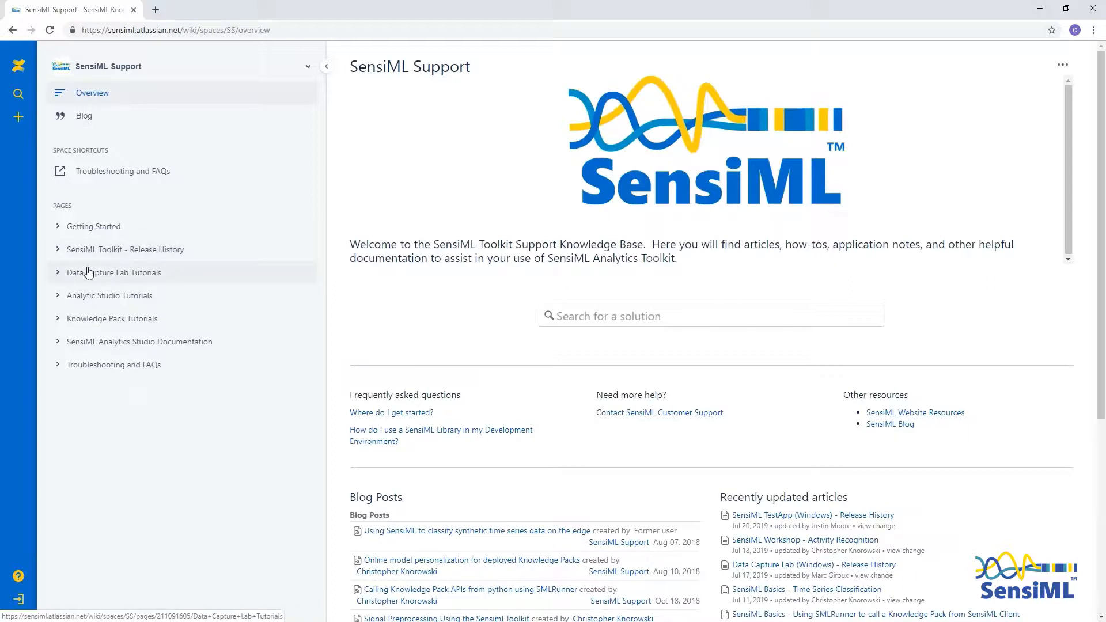
Open the Analytic Studio Tutorials page, then the Build Your First App - Advanced Model Building tutorial
click(109, 295)
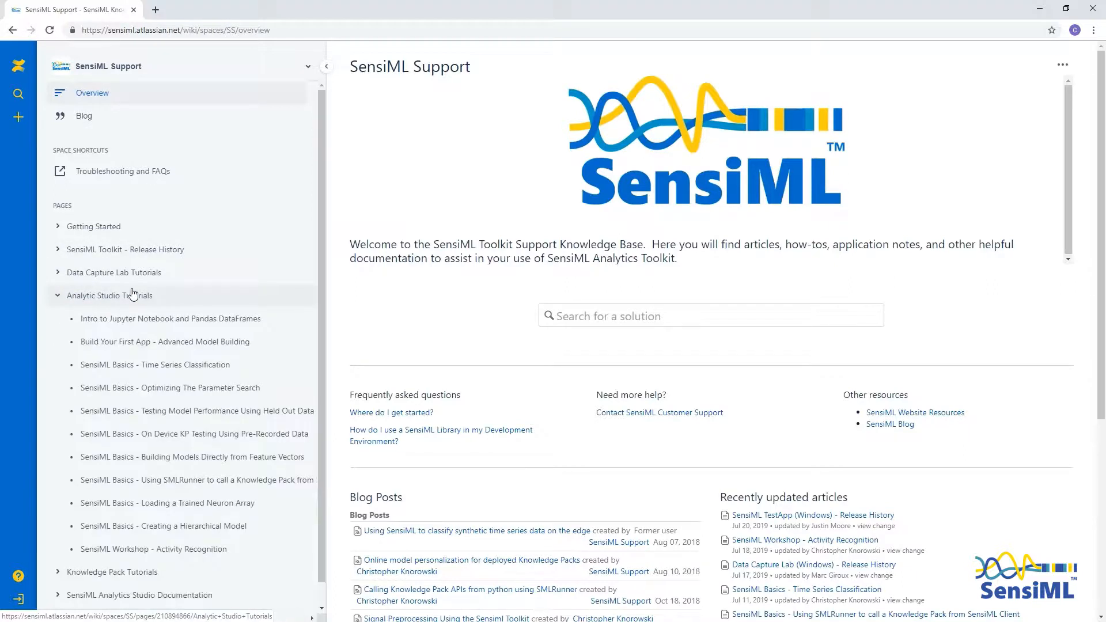
click(109, 295)
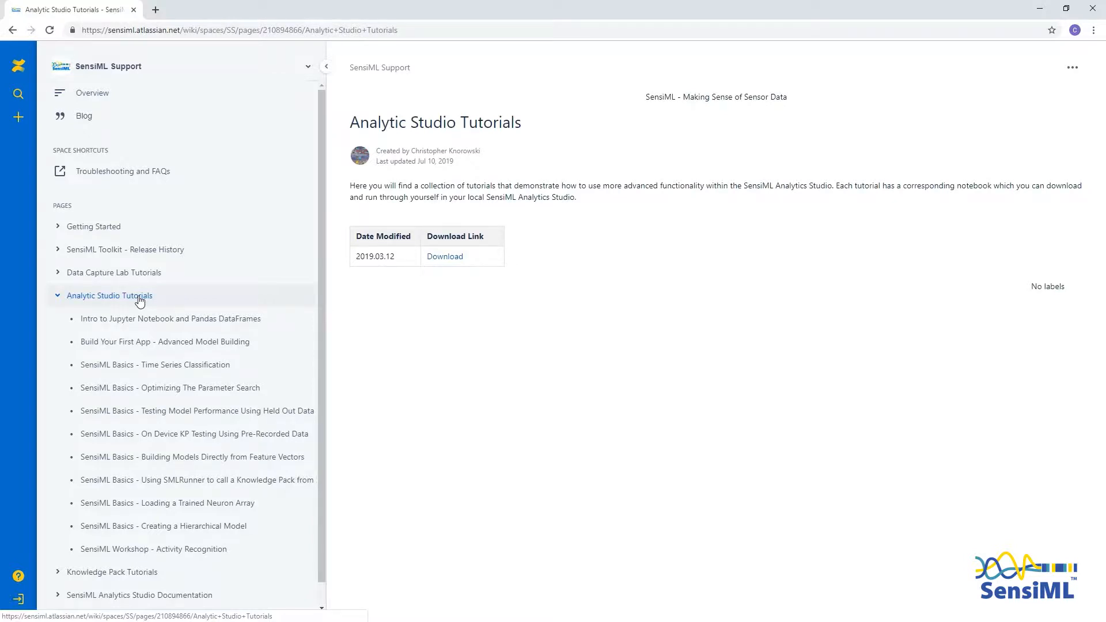
mouse_move(141, 310)
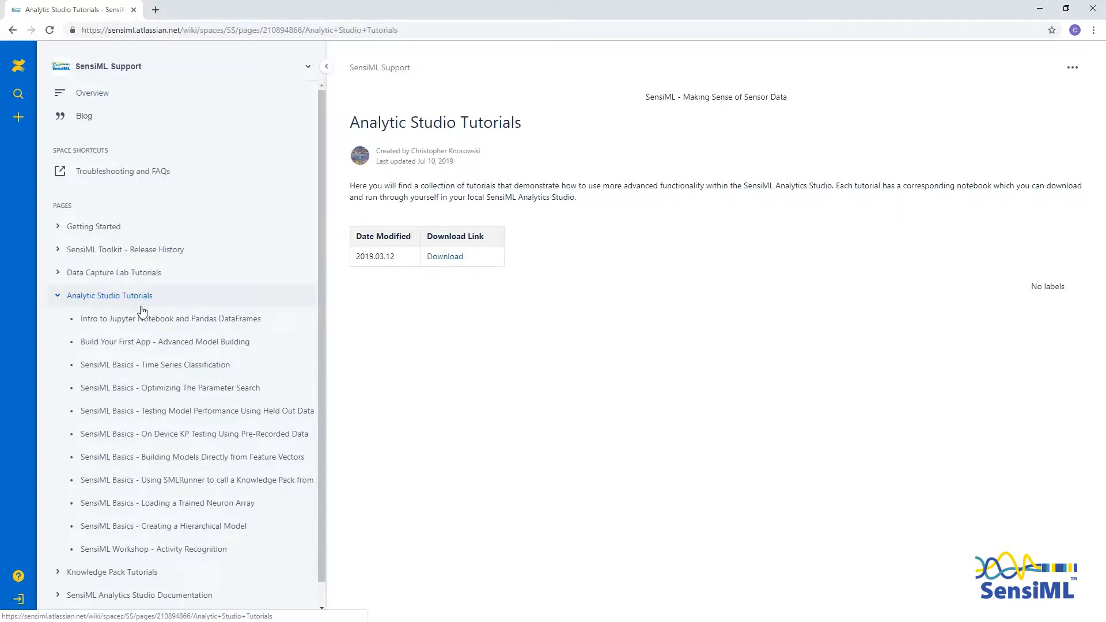
mouse_move(230, 346)
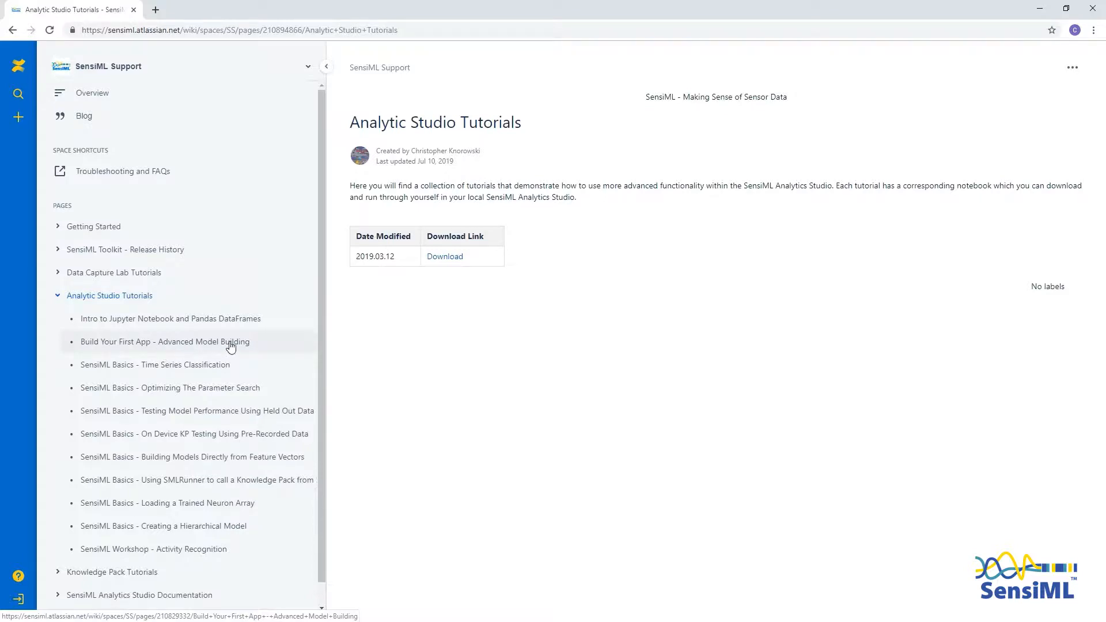
click(164, 341)
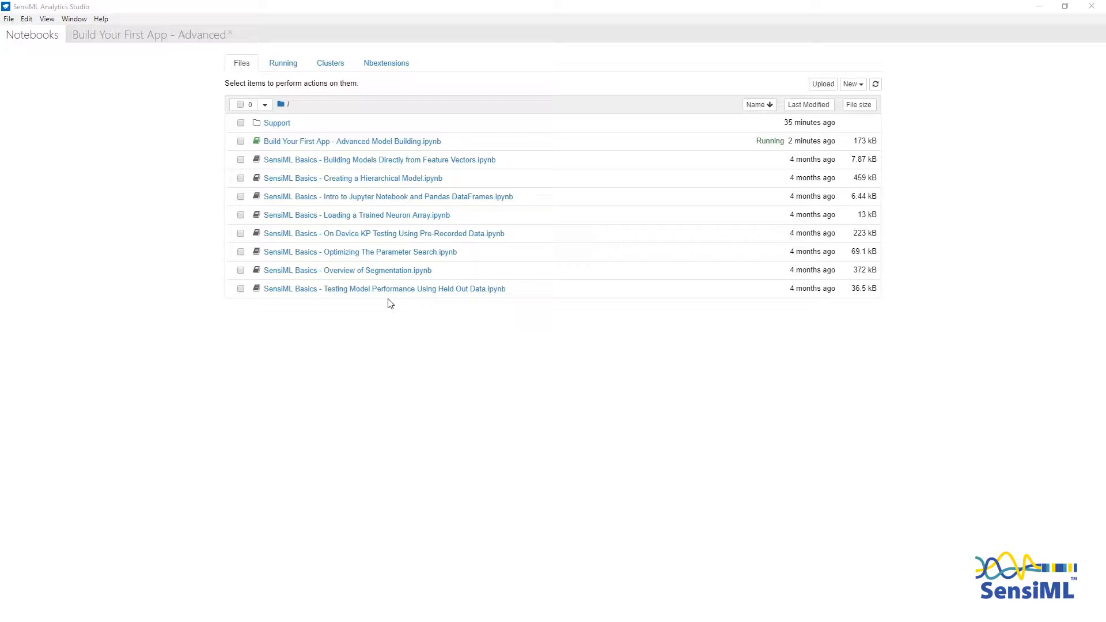
mouse_move(392, 362)
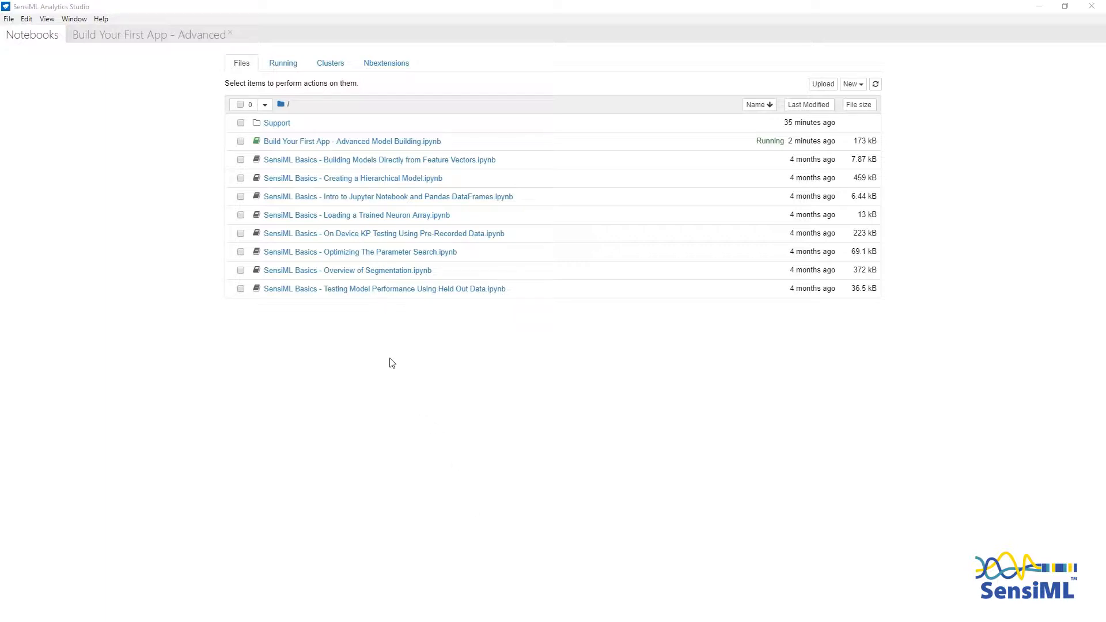
mouse_move(380, 360)
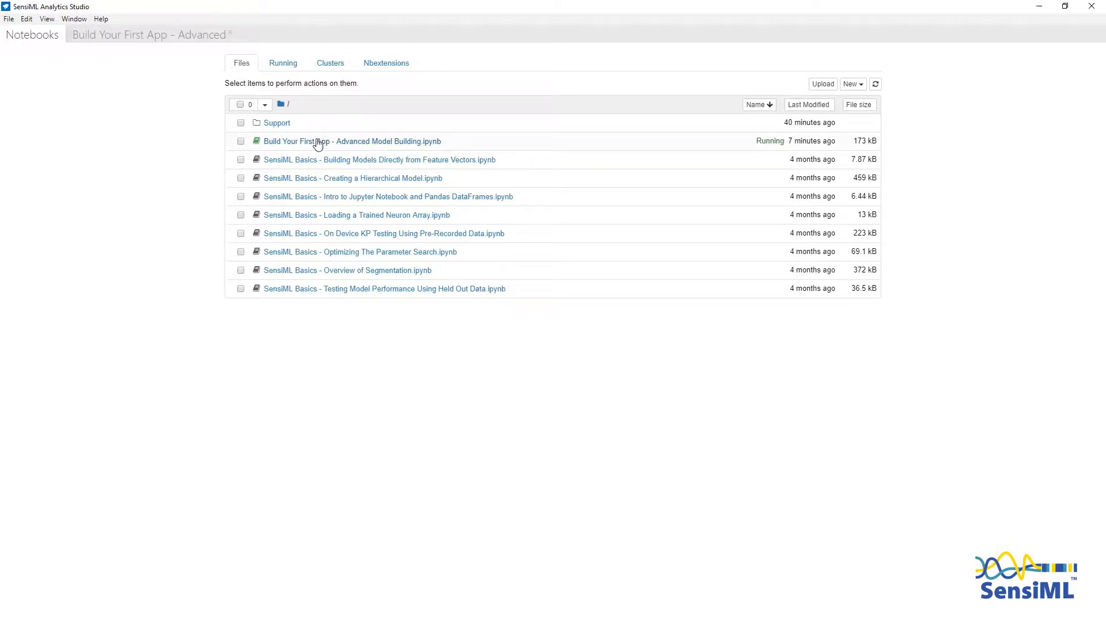
Open Build Your First App - Advanced Model Building.ipynb from the notebook files
click(240, 140)
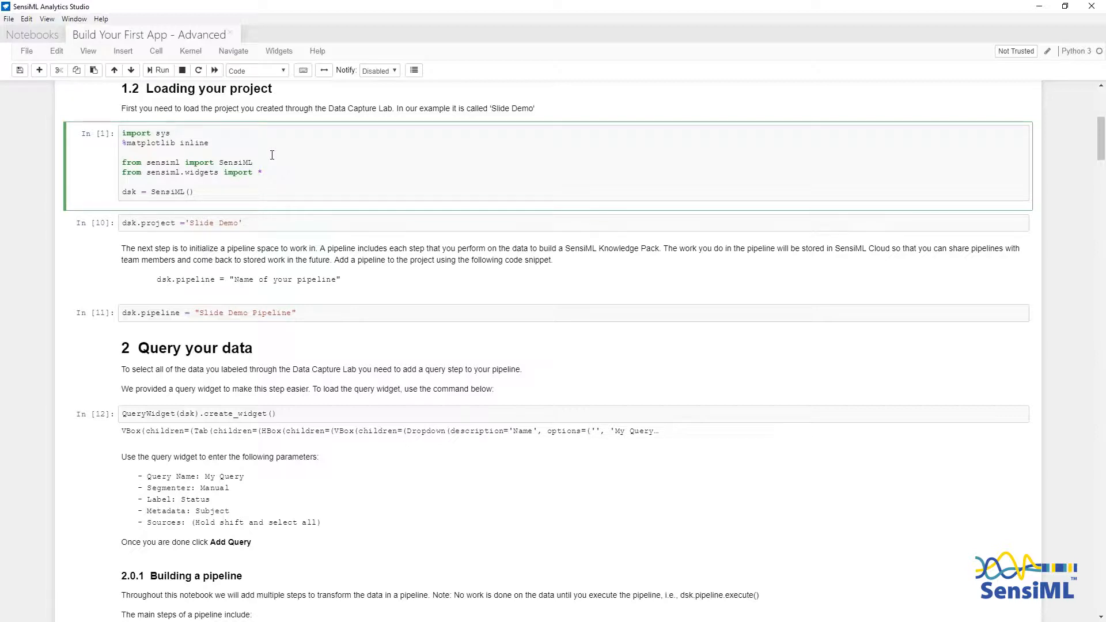
mouse_move(294, 155)
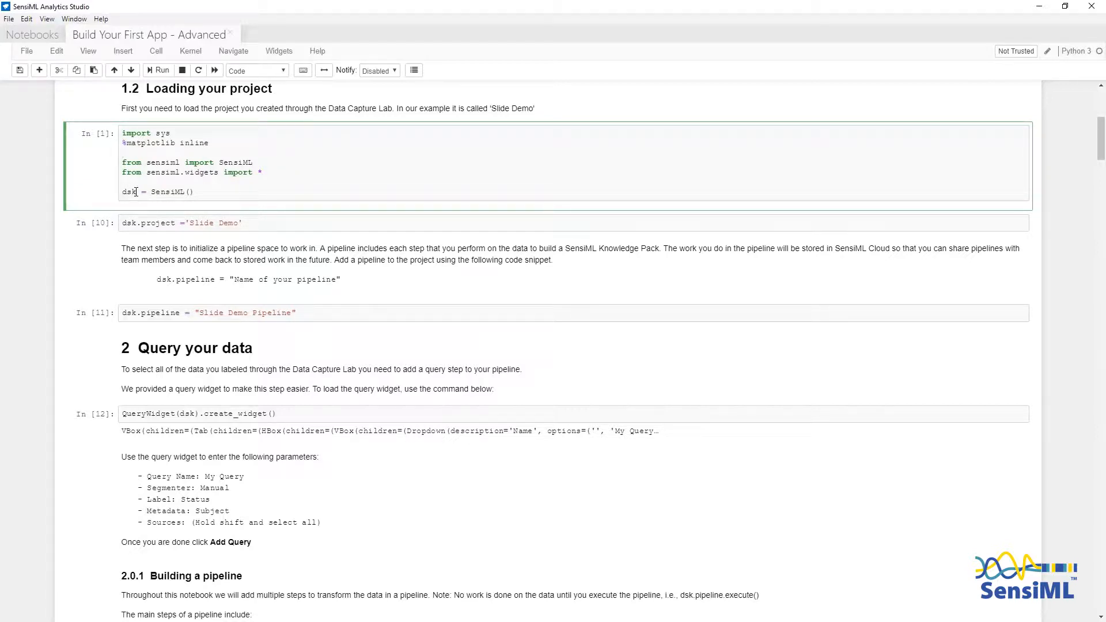
Run the SensiML import cell and the cell naming the Slide Demo Pipeline
click(169, 223)
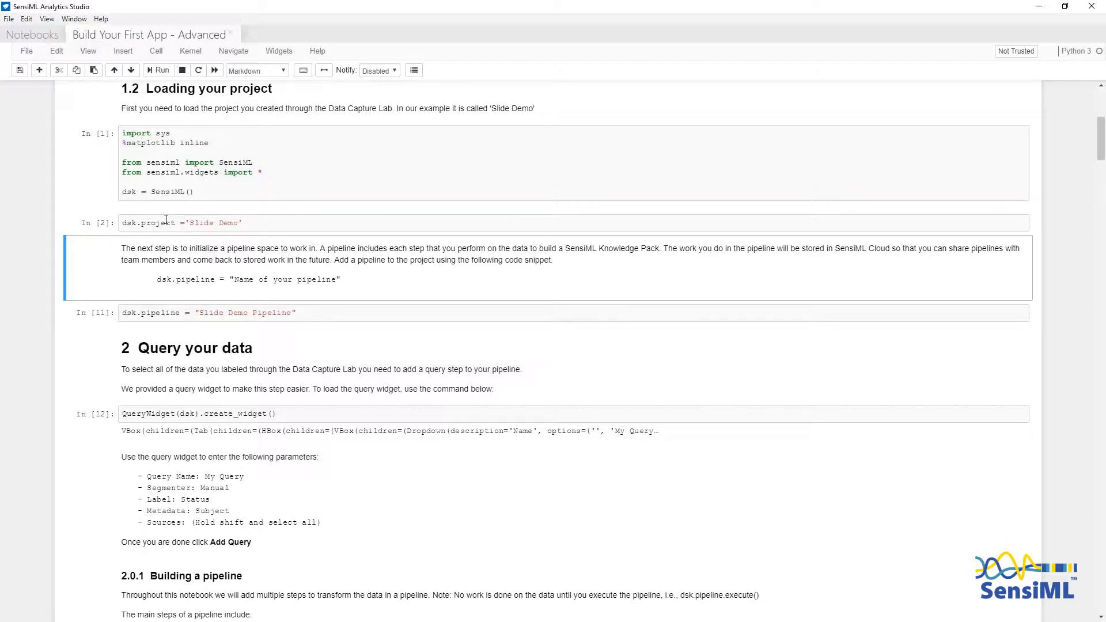
scroll(down, 3)
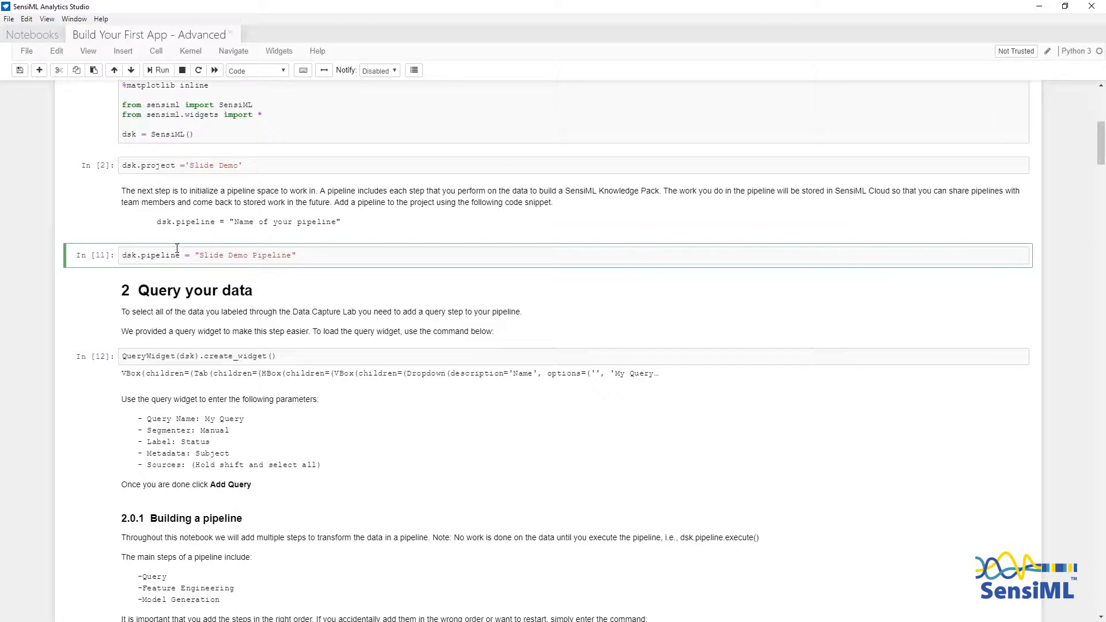
click(162, 70)
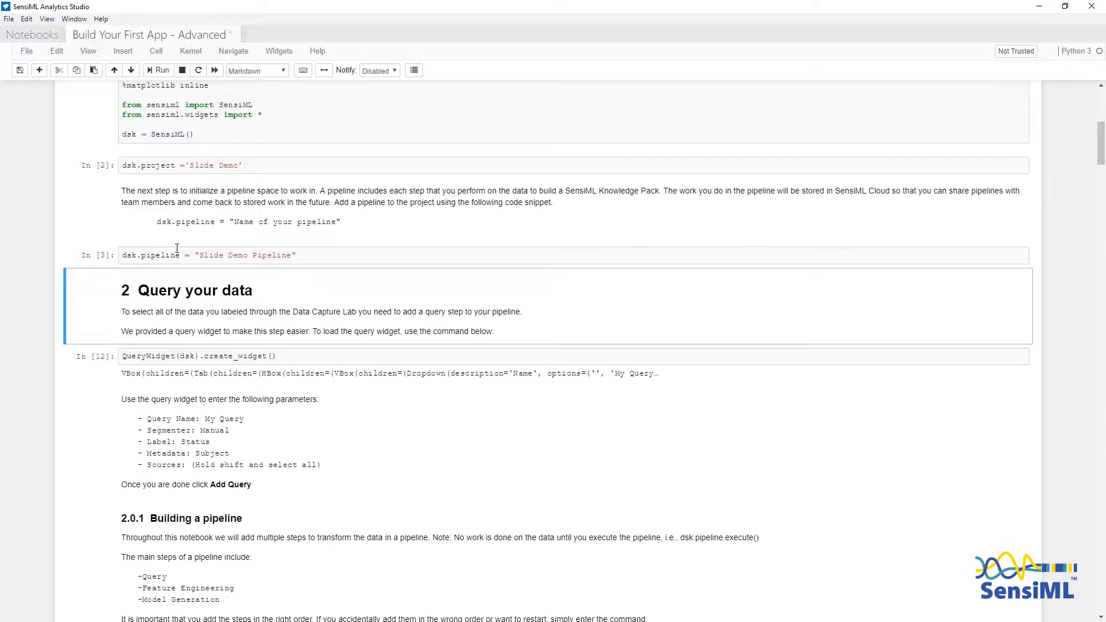
Select My Query in the query widget to show its Horizontal, Stationary and Vertical counts
scroll(down, 3)
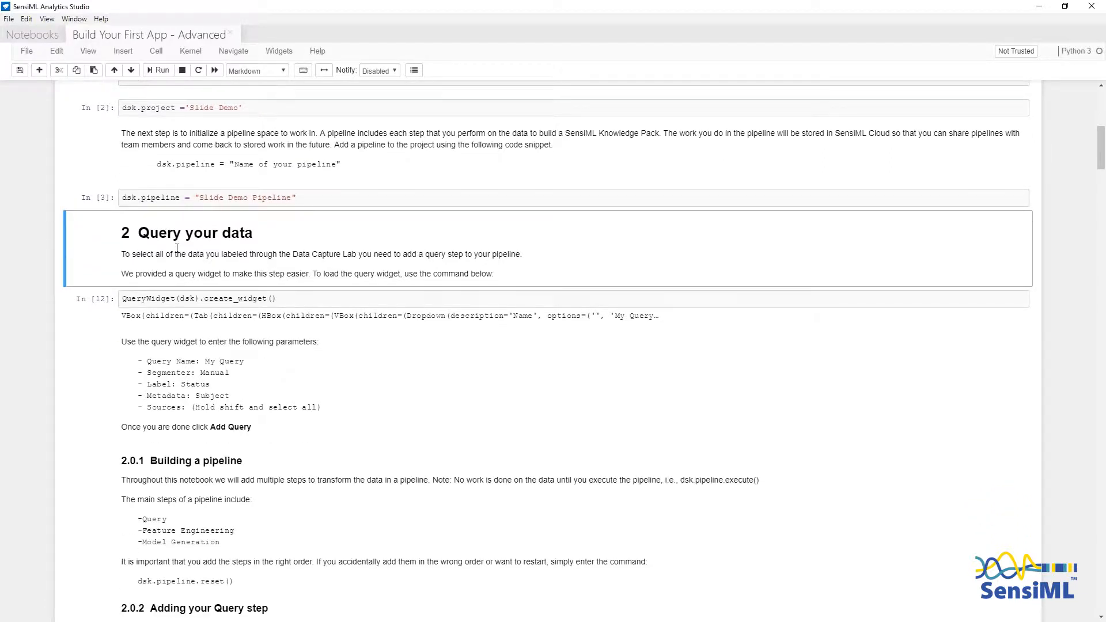
scroll(down, 3)
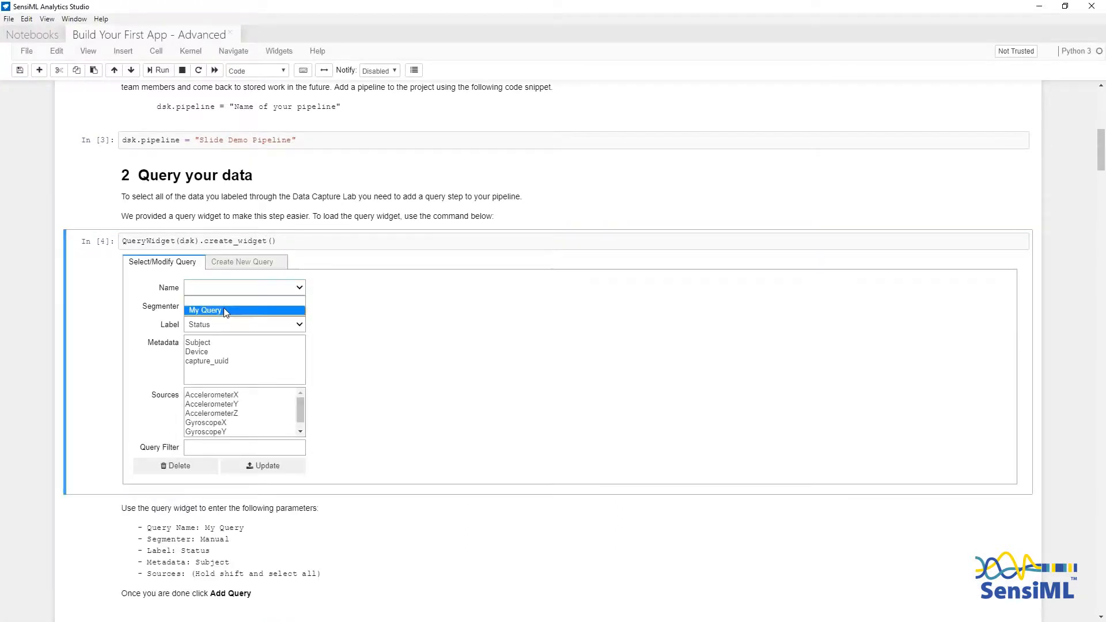
click(205, 310)
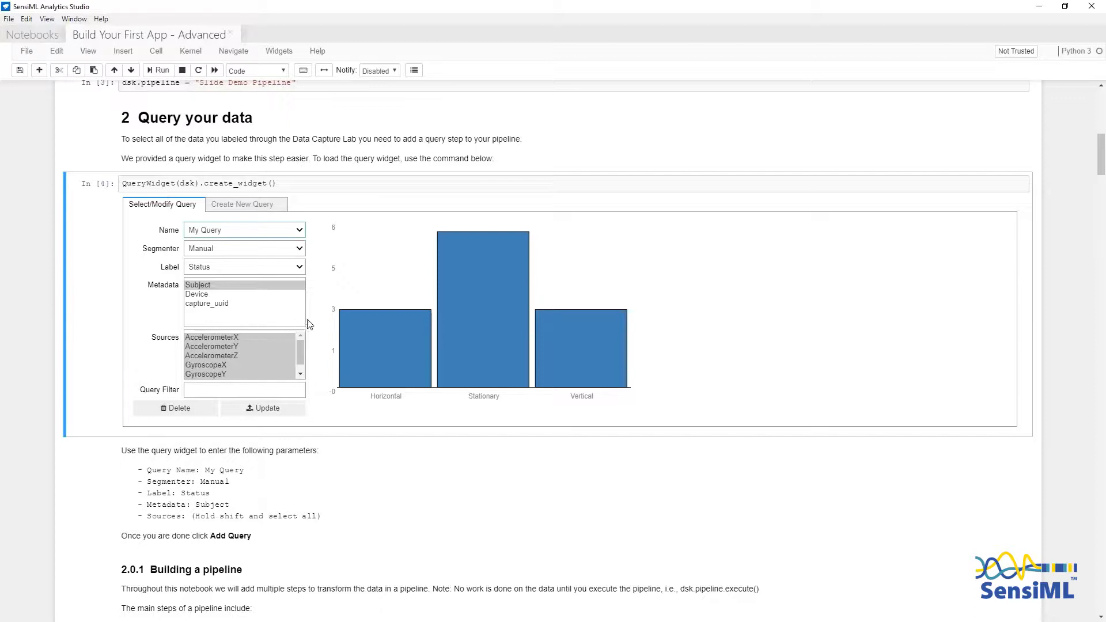
mouse_move(375, 304)
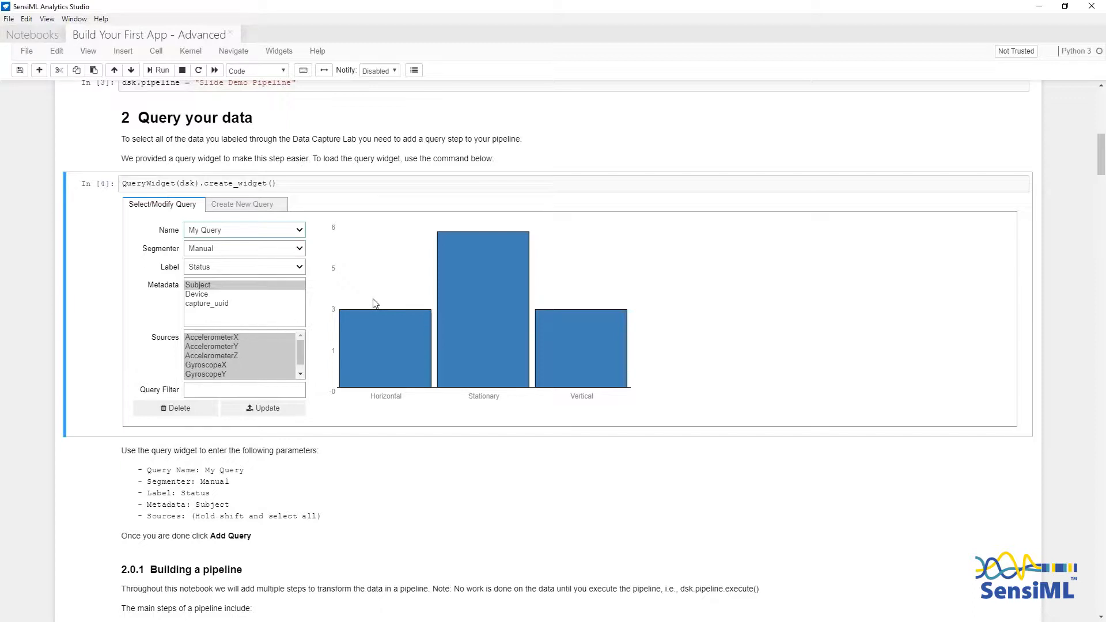
mouse_move(367, 308)
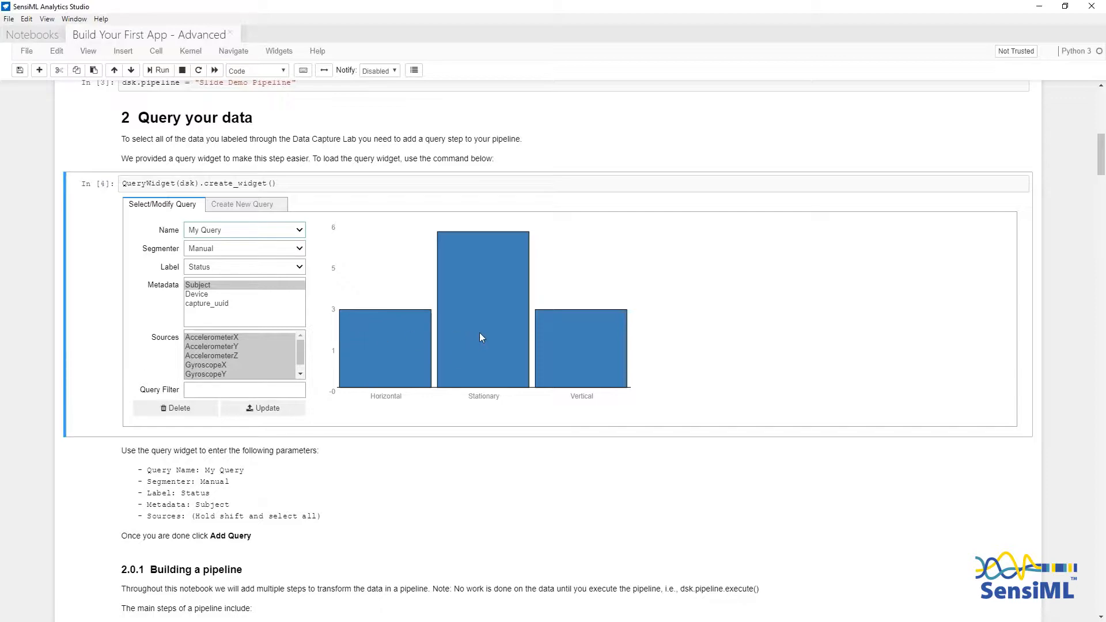
scroll(down, 3)
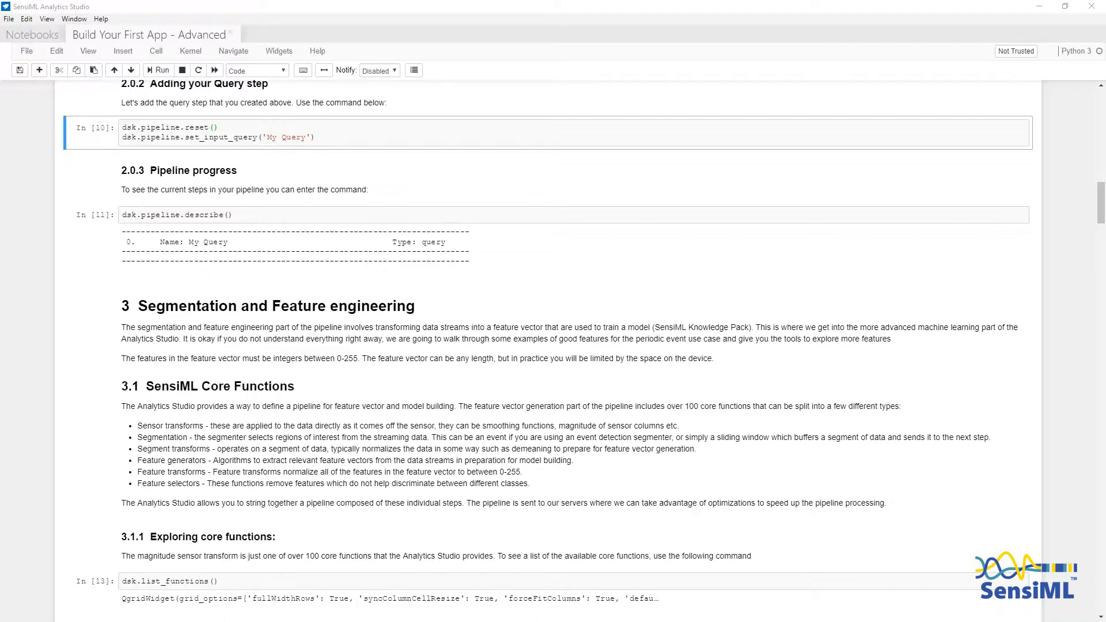
click(252, 145)
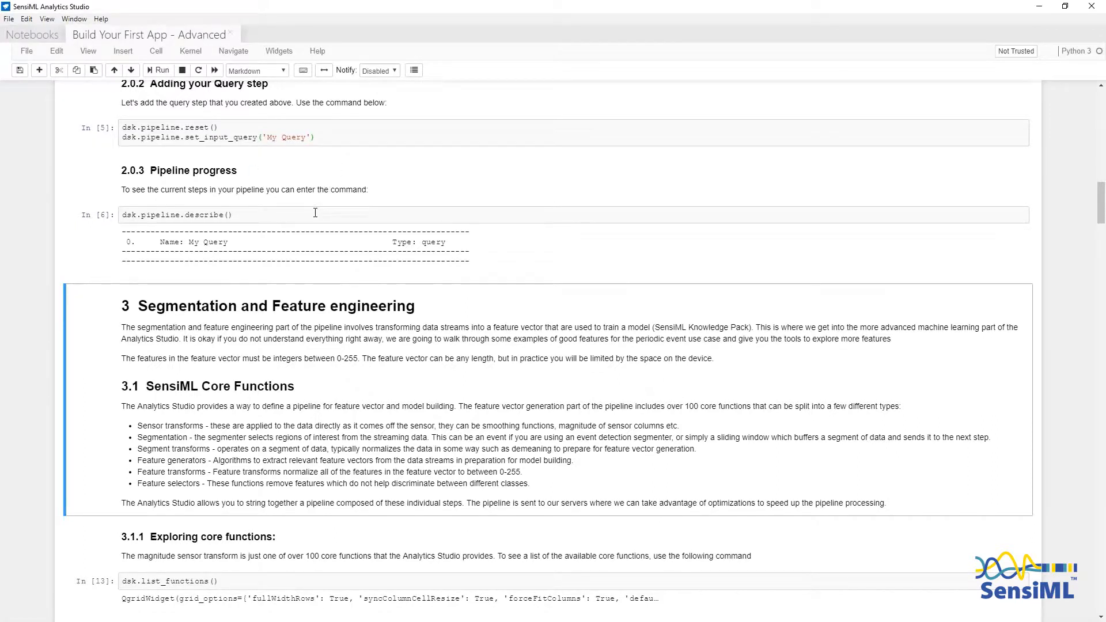
mouse_move(242, 215)
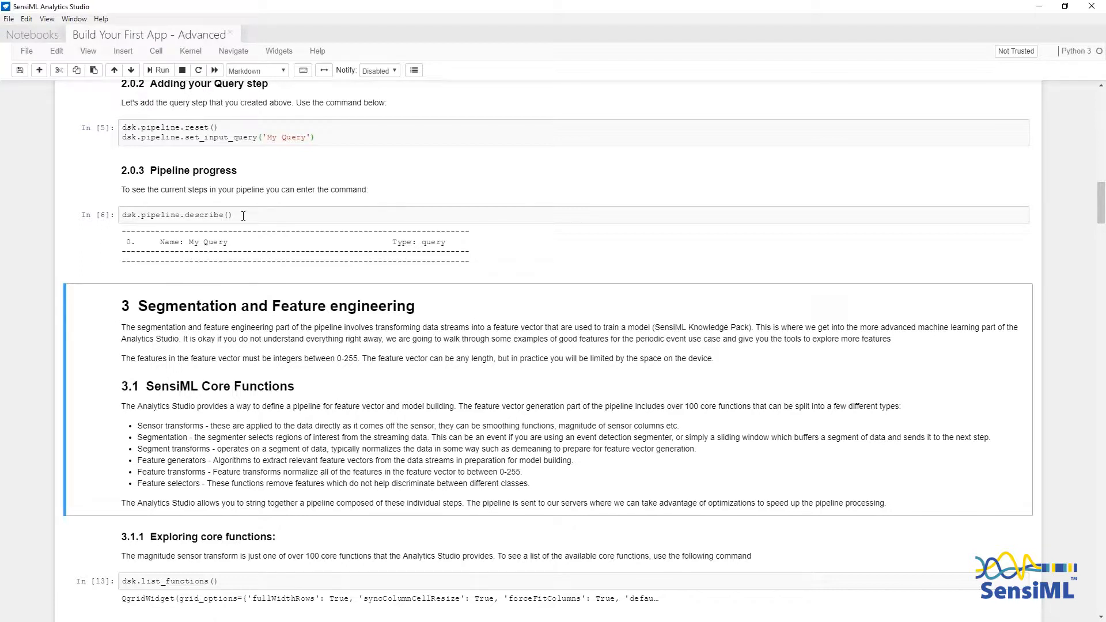
mouse_move(170, 246)
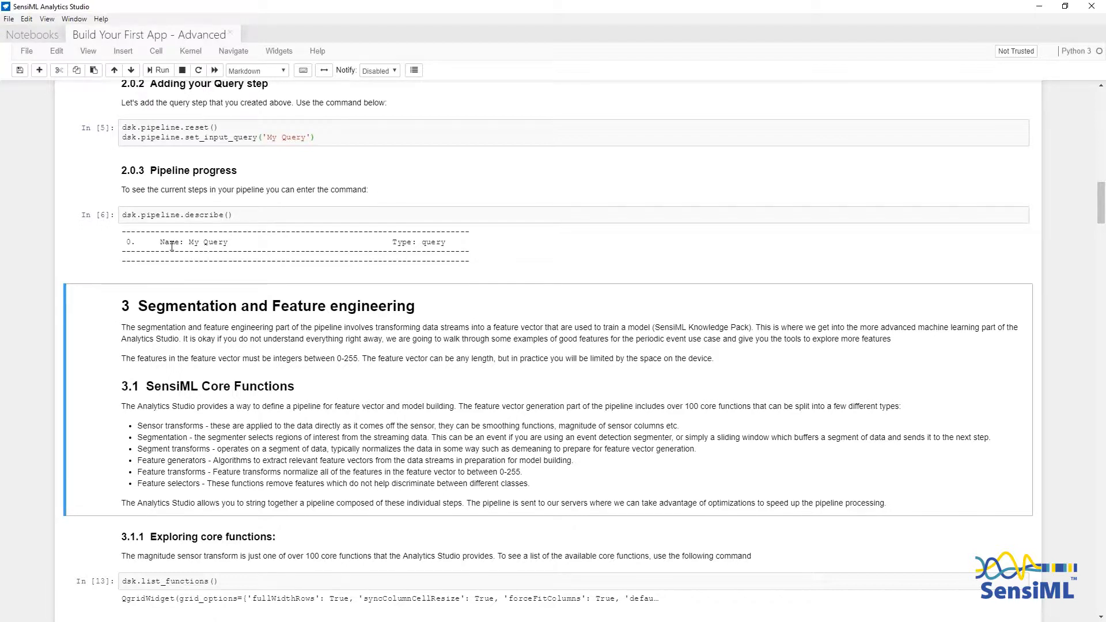
scroll(down, 3)
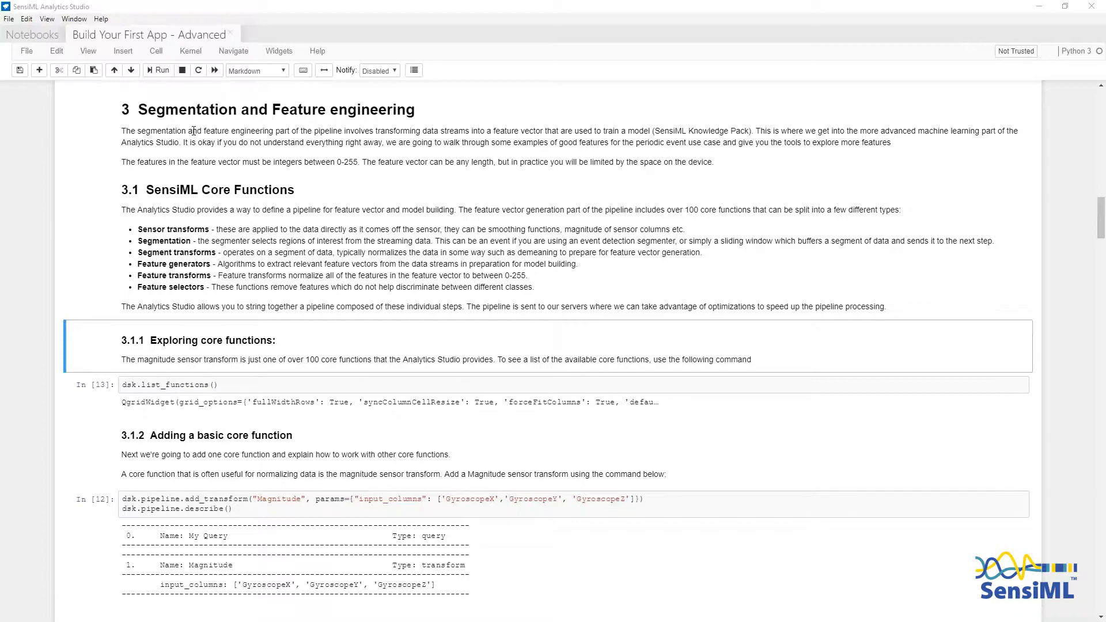
mouse_move(182, 161)
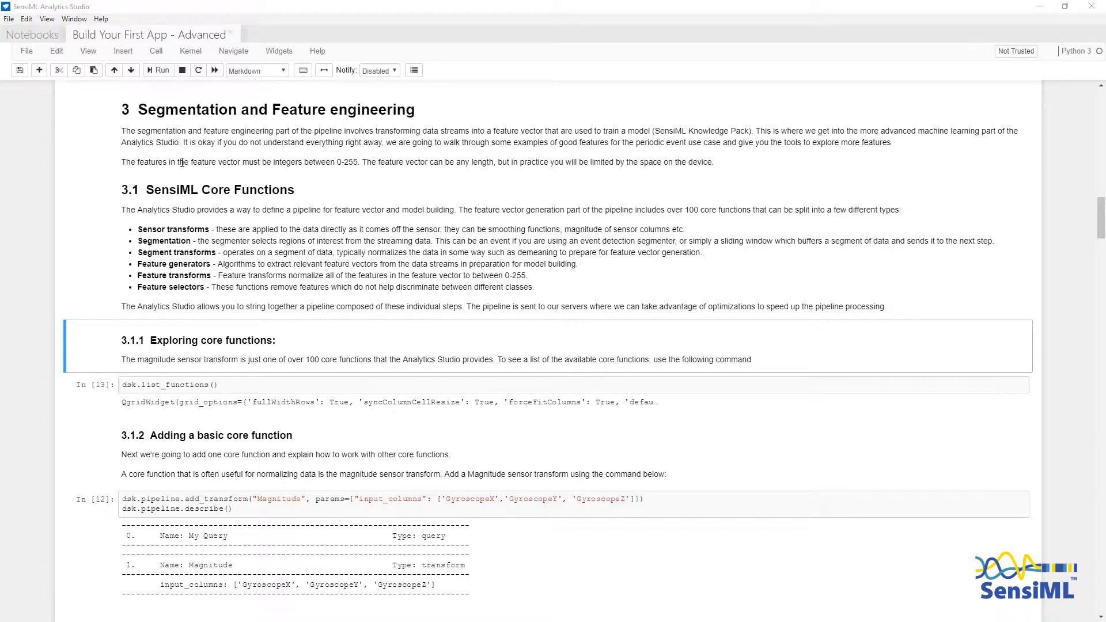
mouse_move(219, 189)
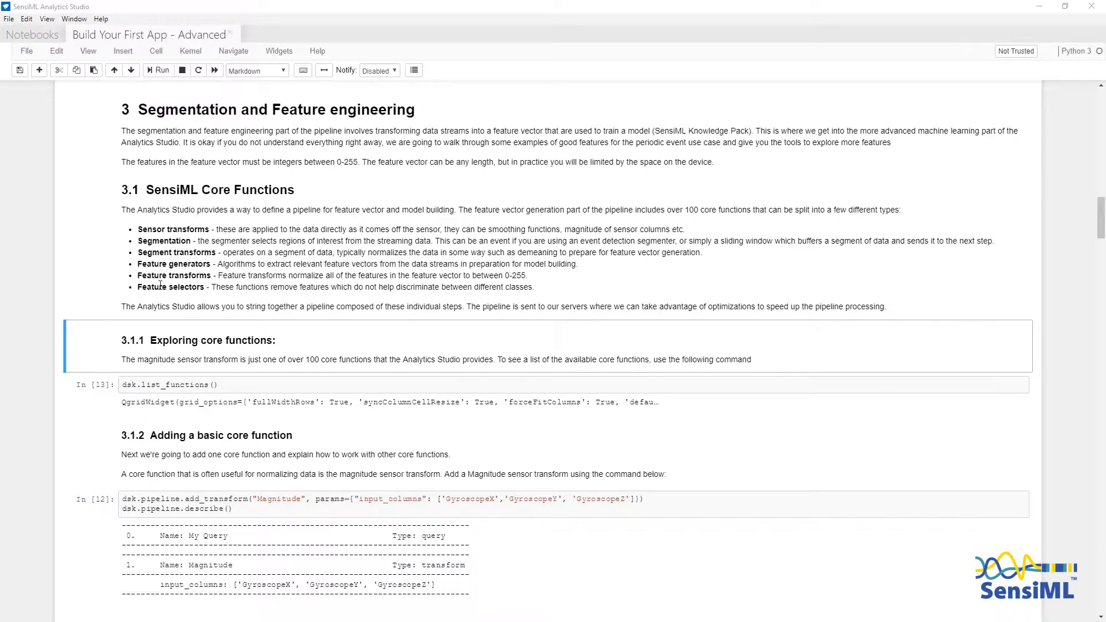
mouse_move(156, 306)
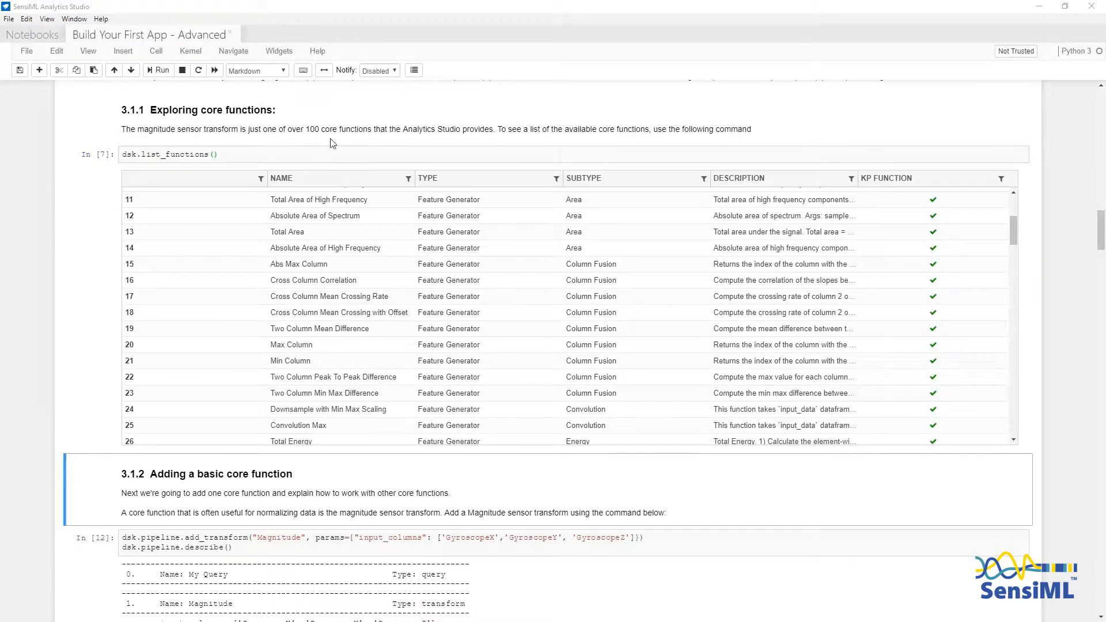
Open the Help documentation and go to the Core Function Library page
click(100, 19)
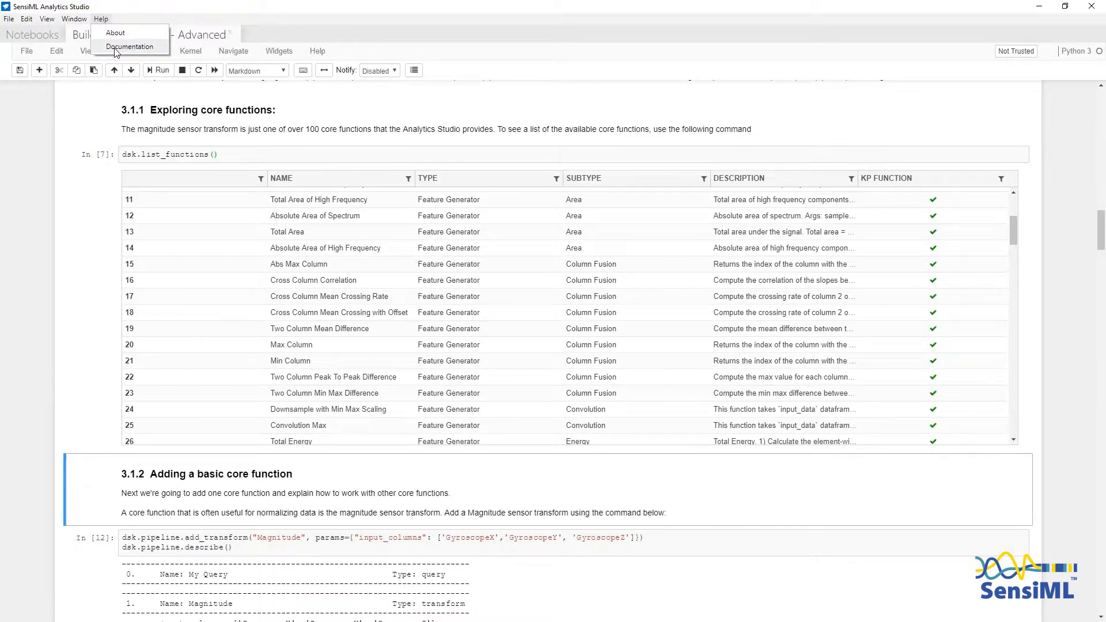
click(100, 19)
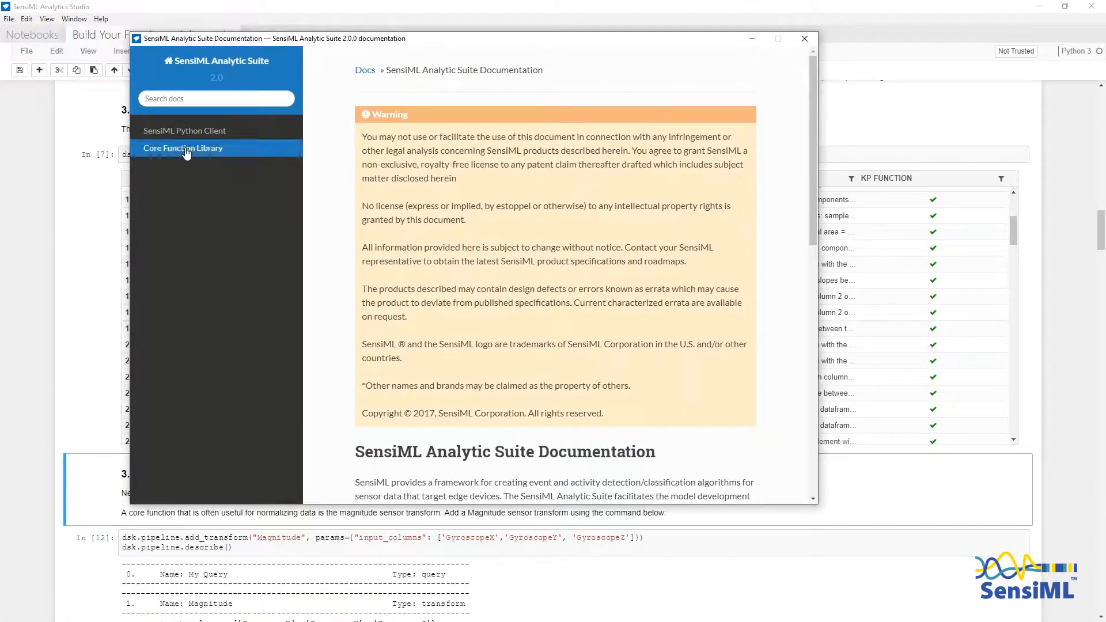
click(183, 148)
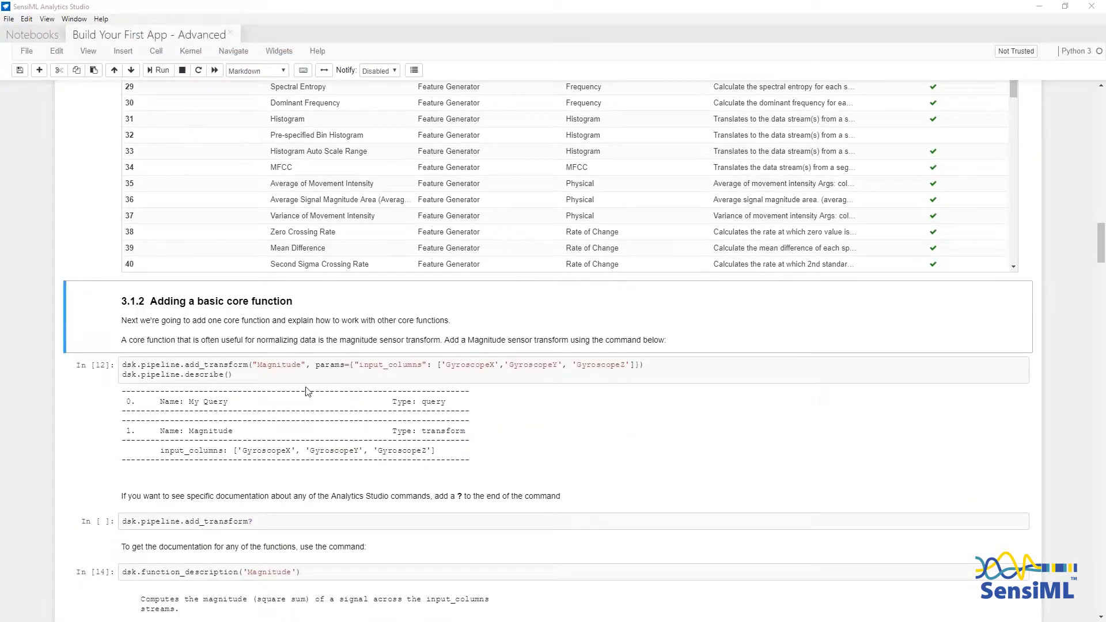
mouse_move(288, 349)
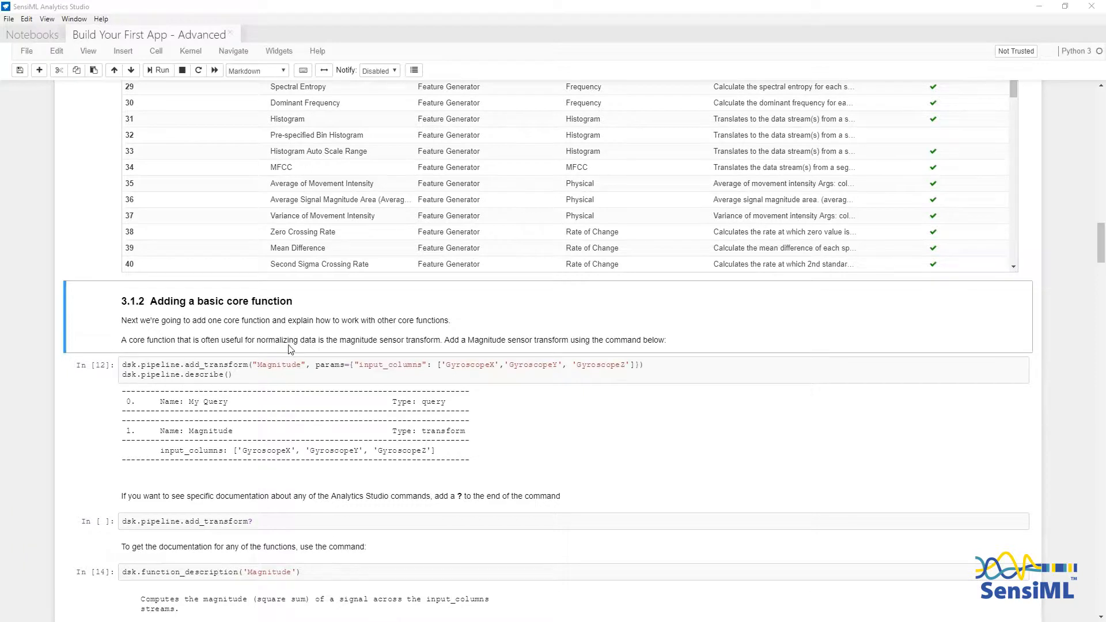
mouse_move(276, 353)
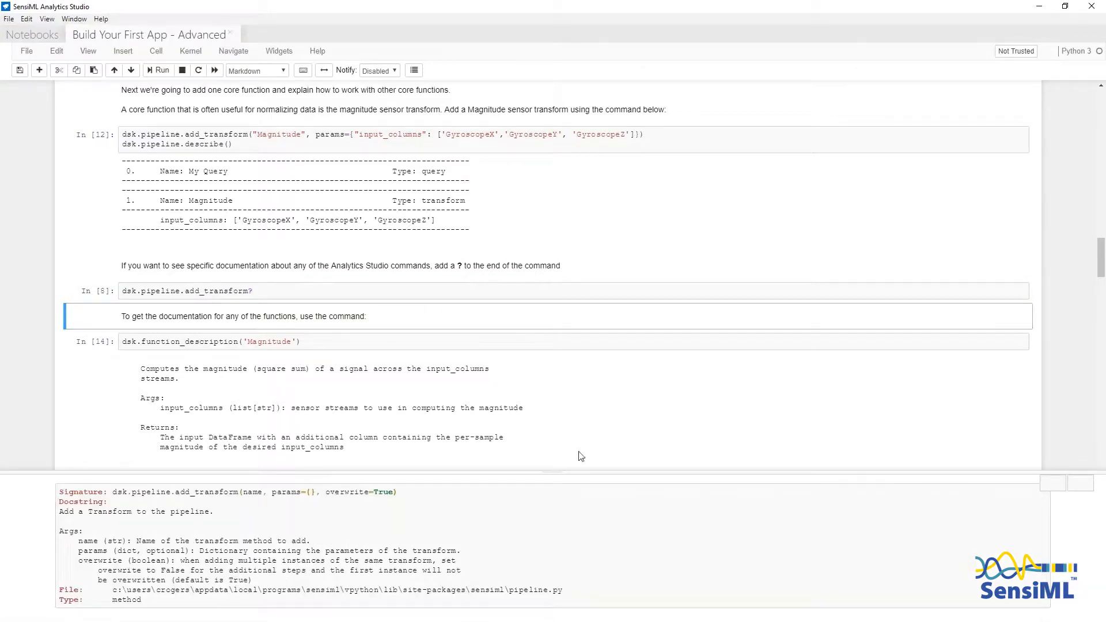
mouse_move(599, 522)
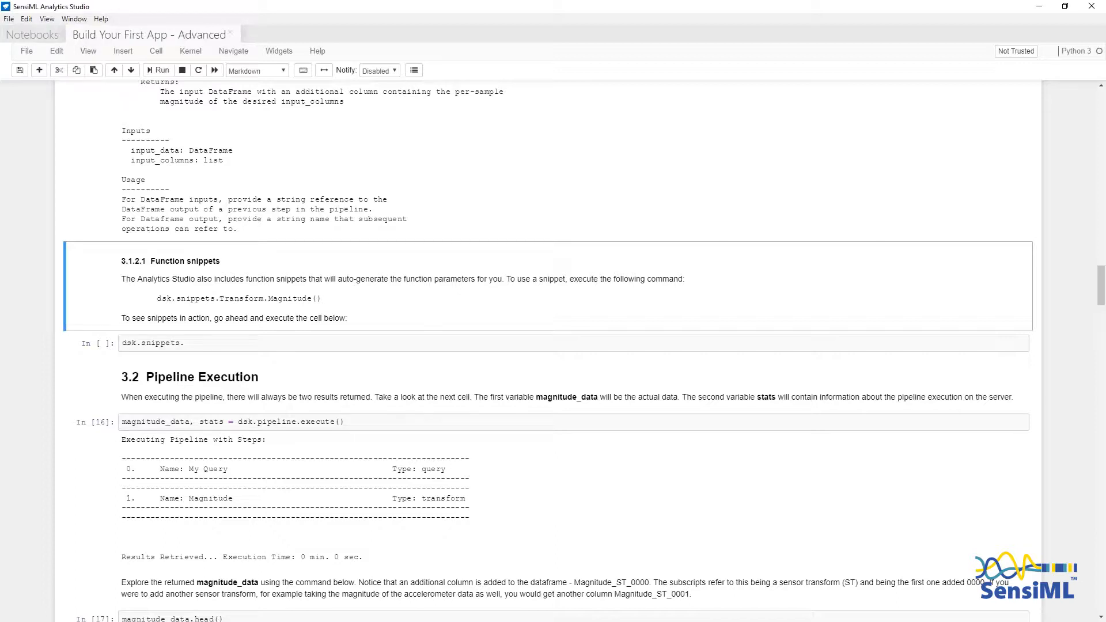
mouse_move(319, 330)
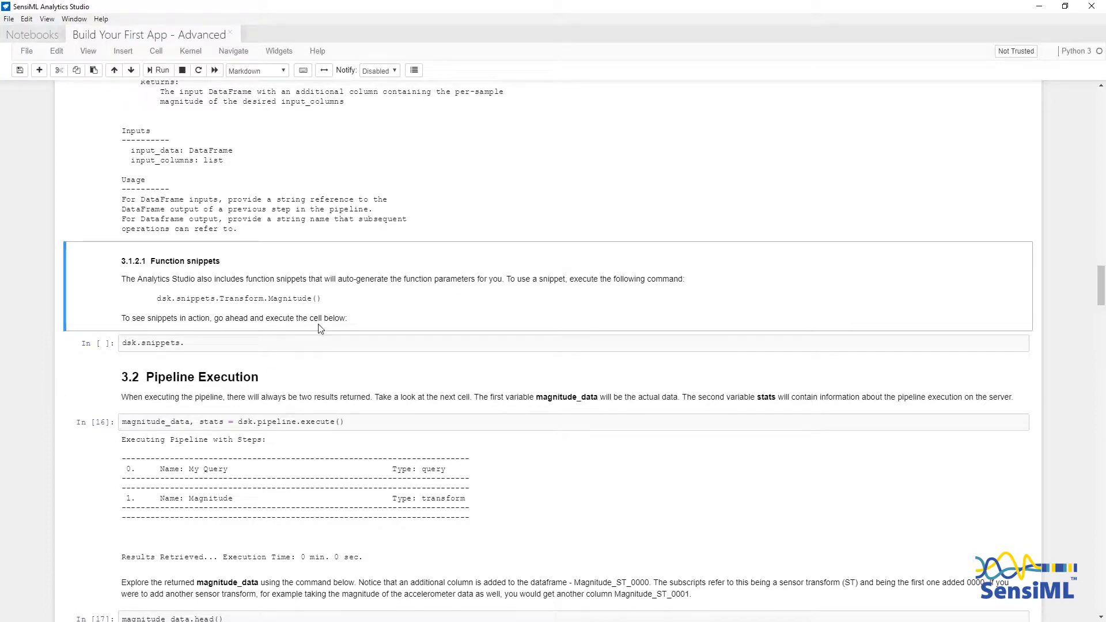
mouse_move(273, 365)
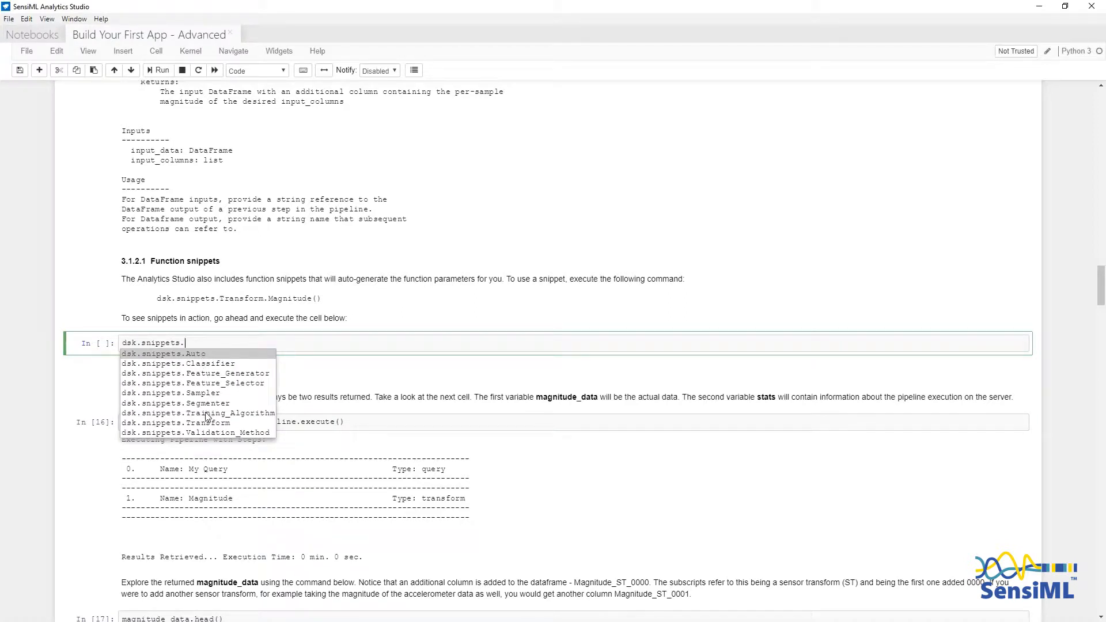
mouse_move(197, 412)
text(Transform.)
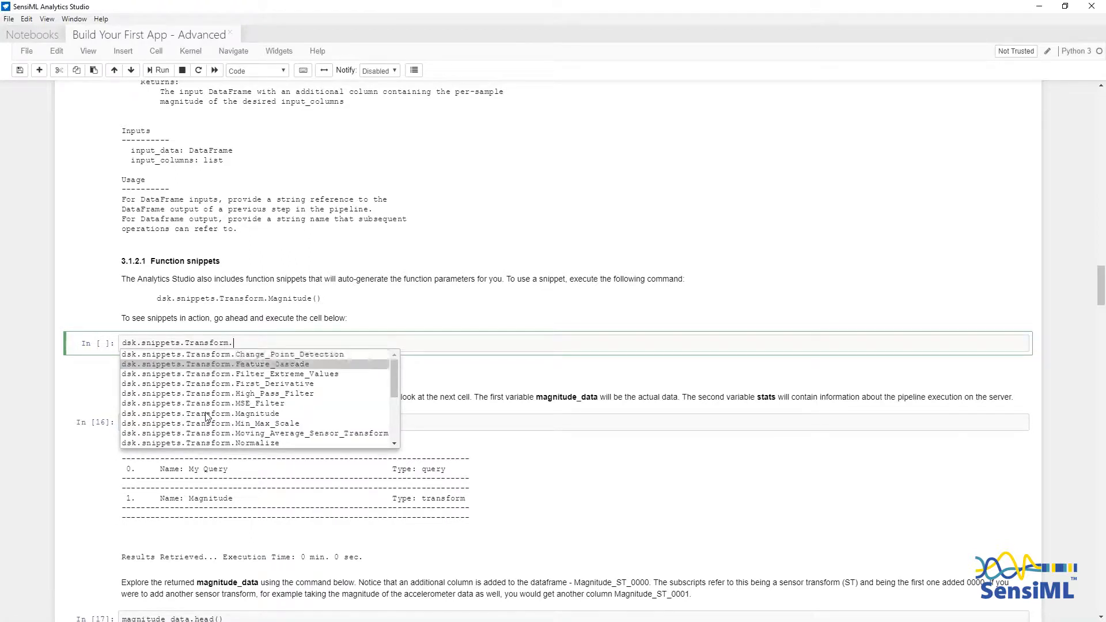
mouse_move(204, 413)
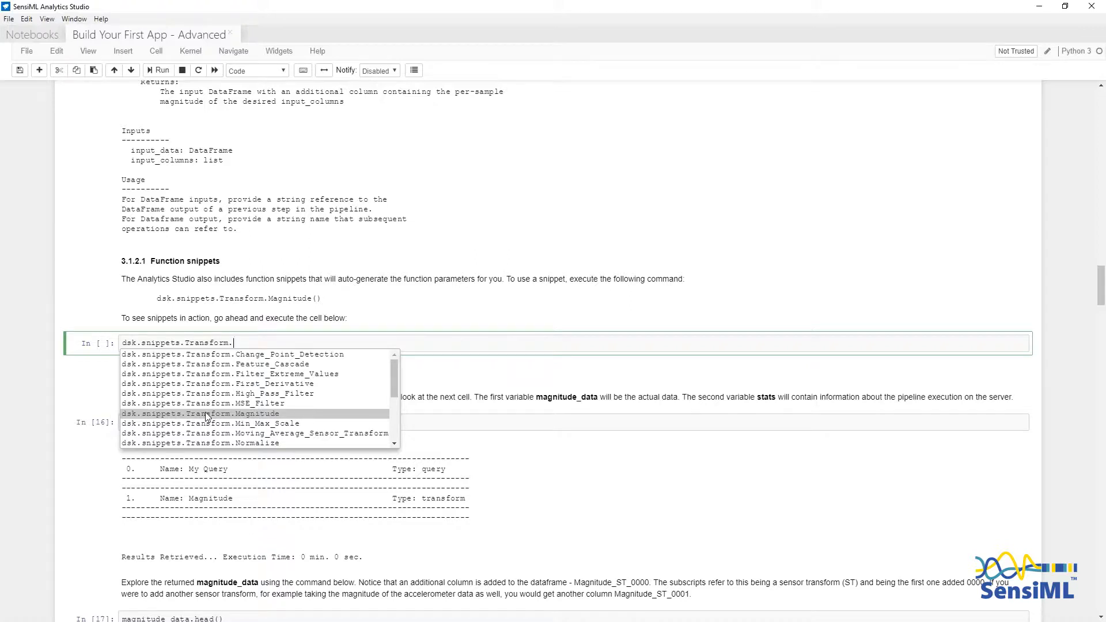
Pick dsk.snippets.Transform.Magnitude and generate its add_transform template
click(200, 414)
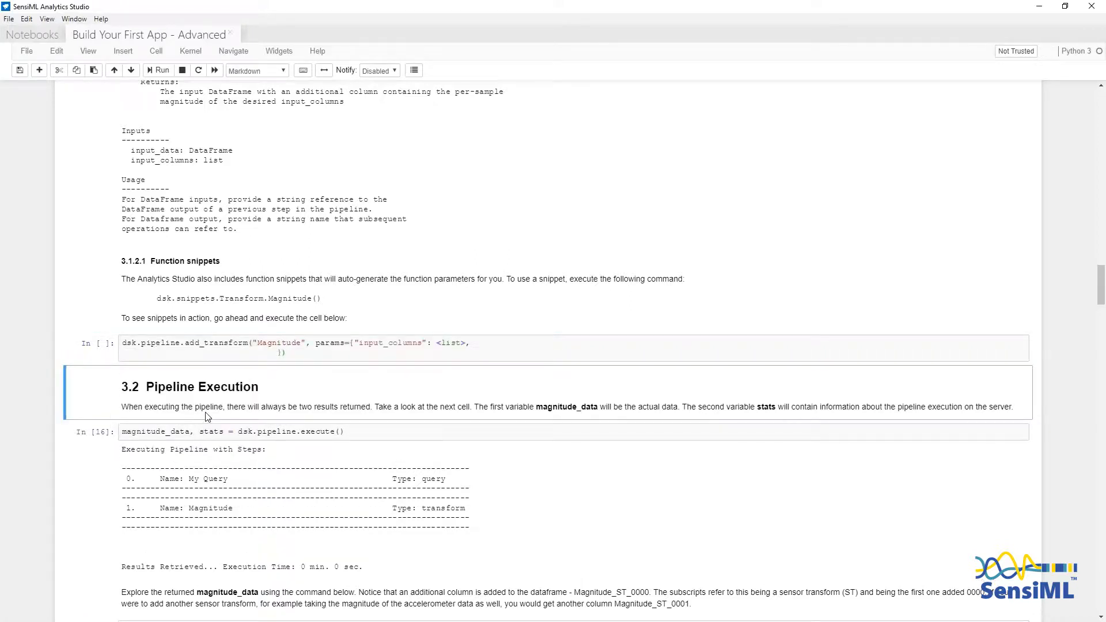
key(ctrl+s)
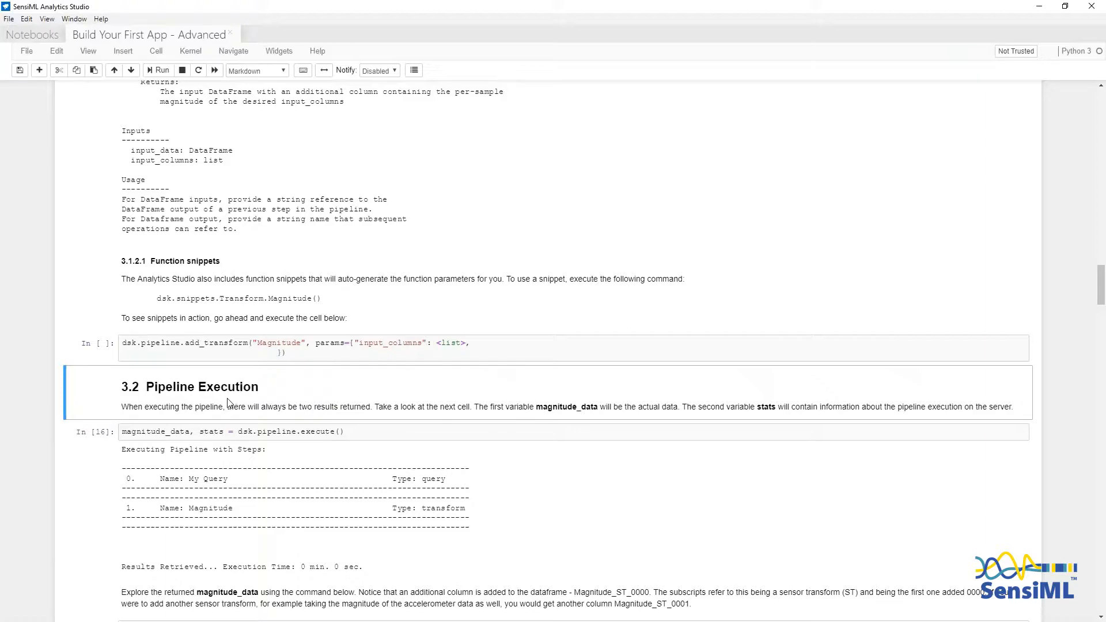
mouse_move(321, 418)
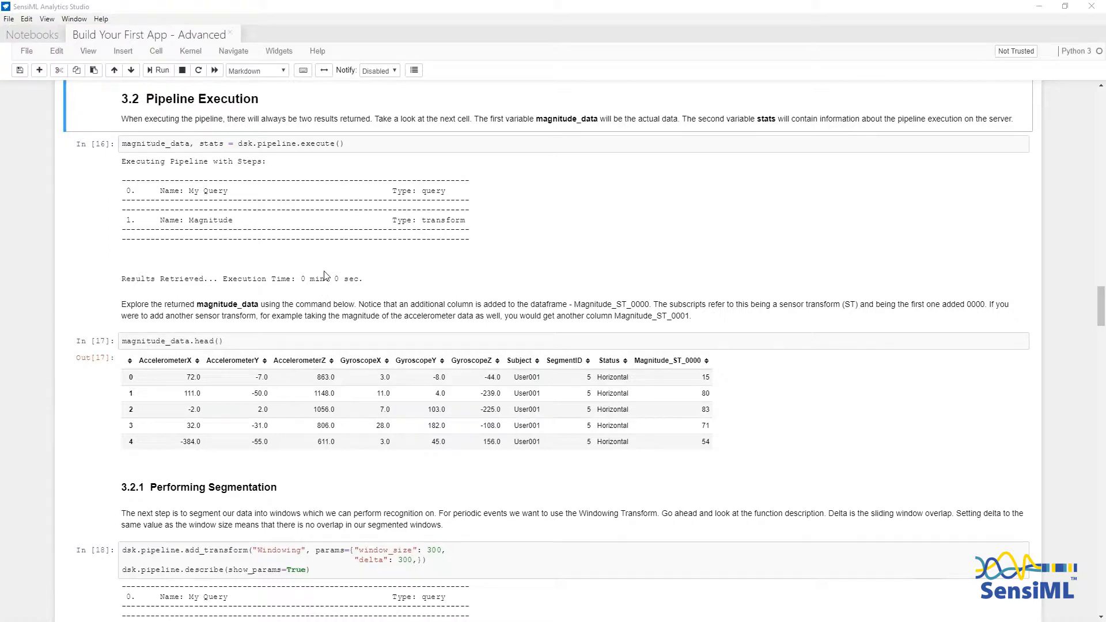
mouse_move(327, 277)
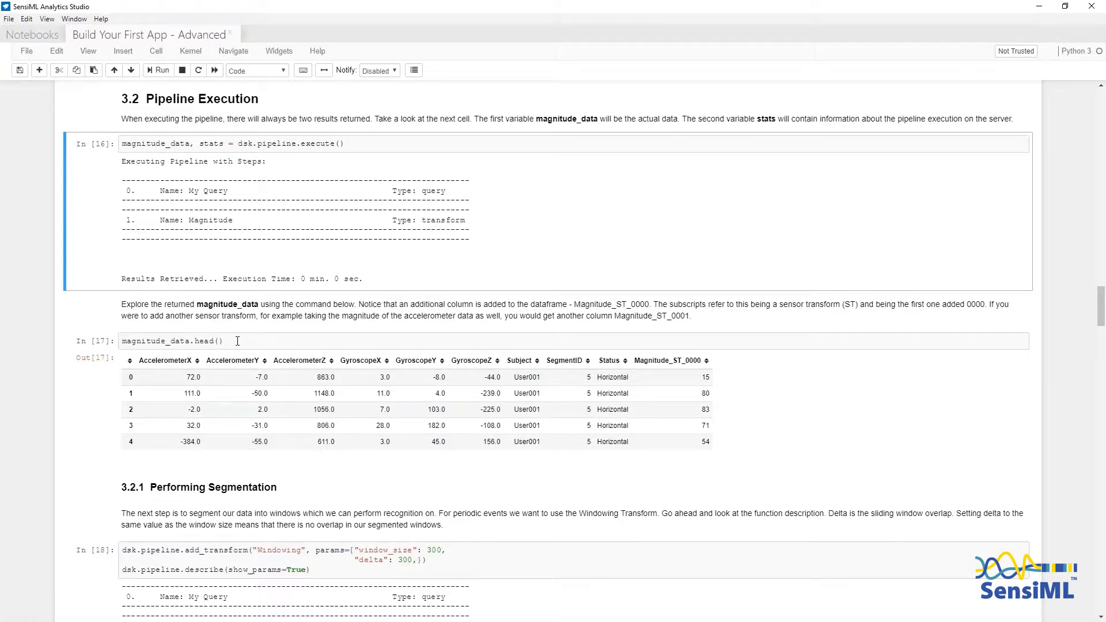
click(240, 340)
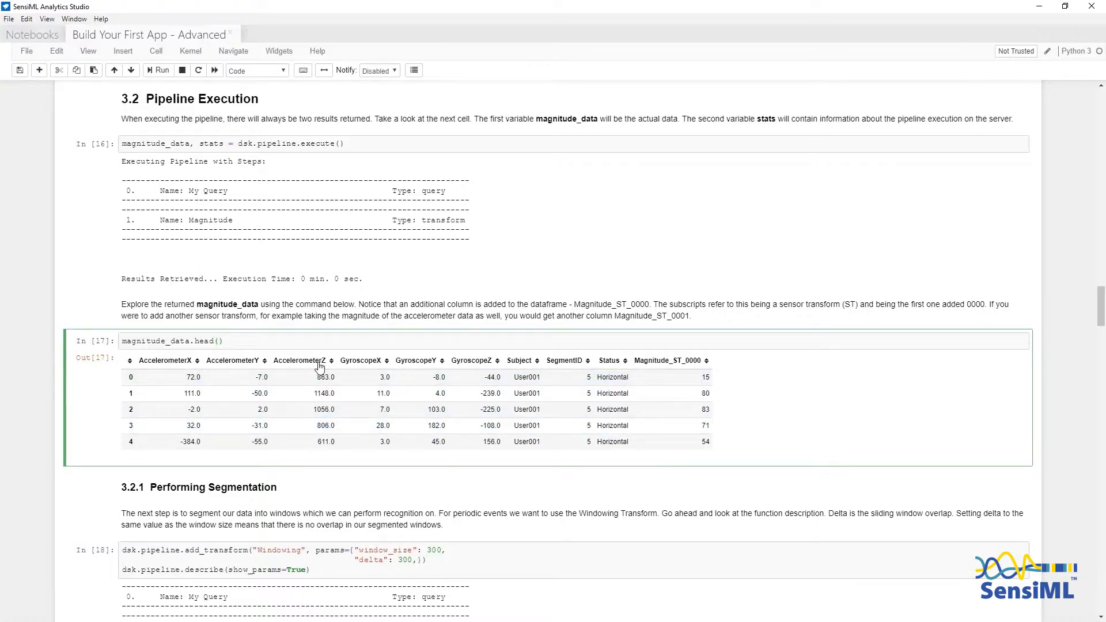
mouse_move(487, 365)
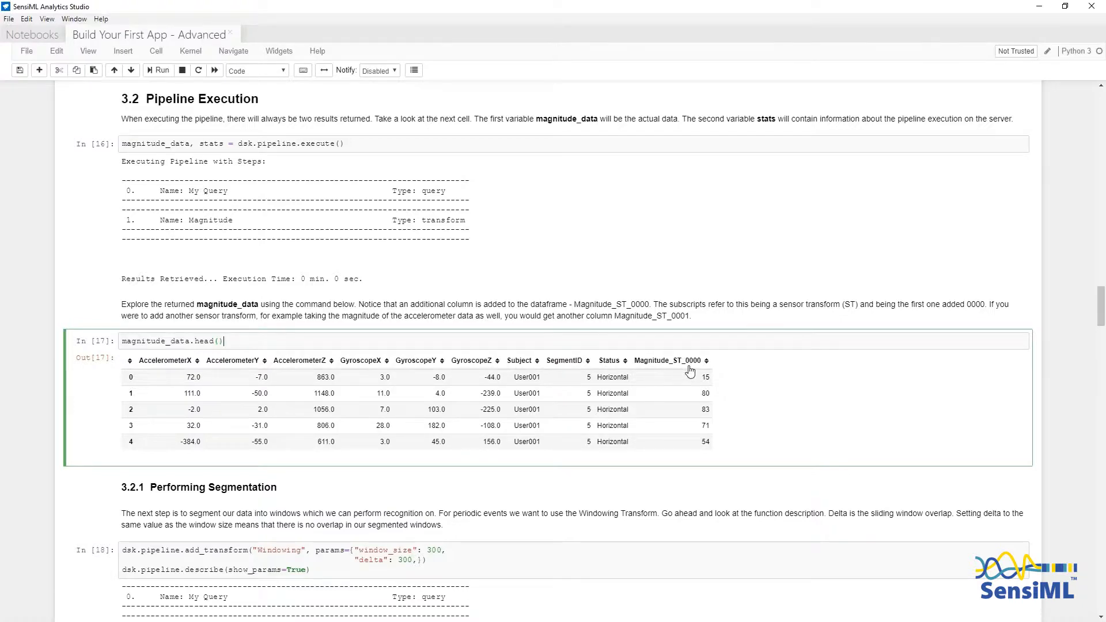
scroll(down, 3)
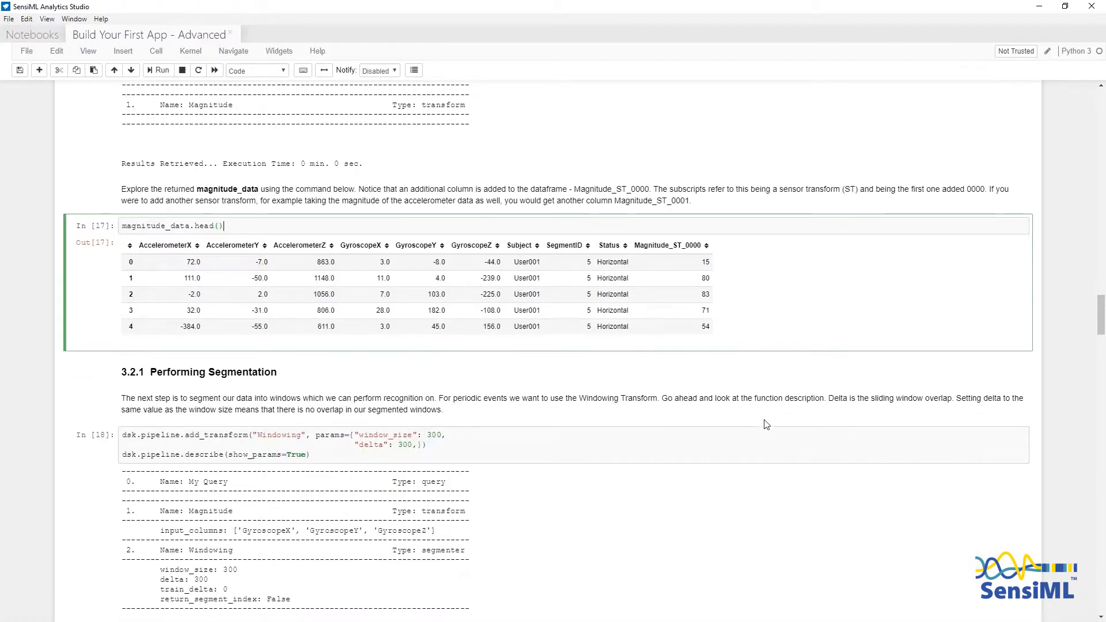
scroll(down, 3)
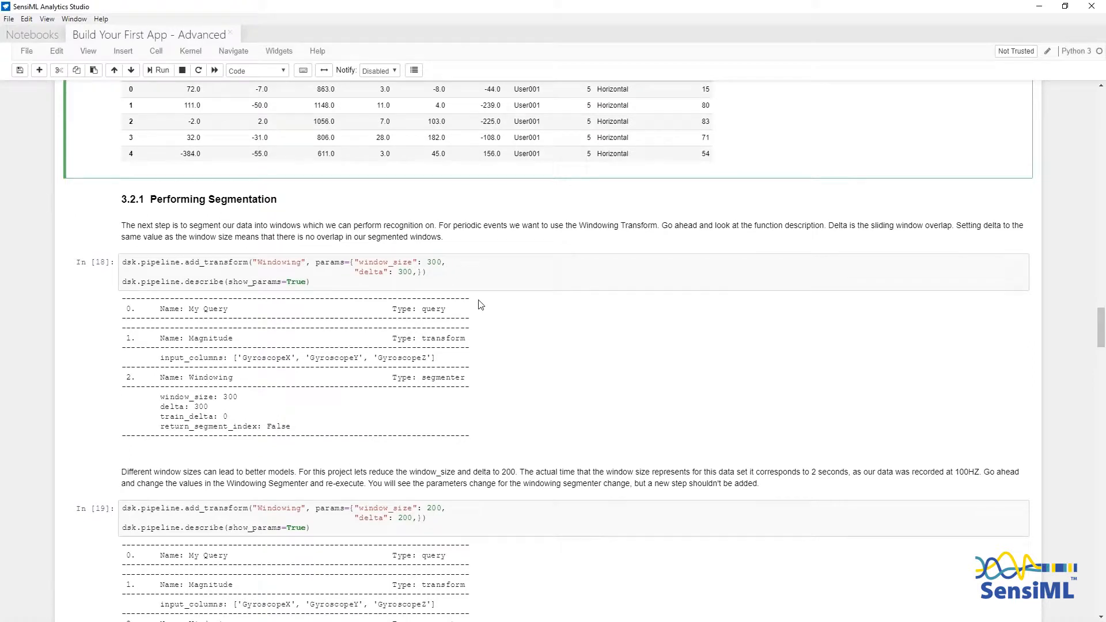
mouse_move(463, 276)
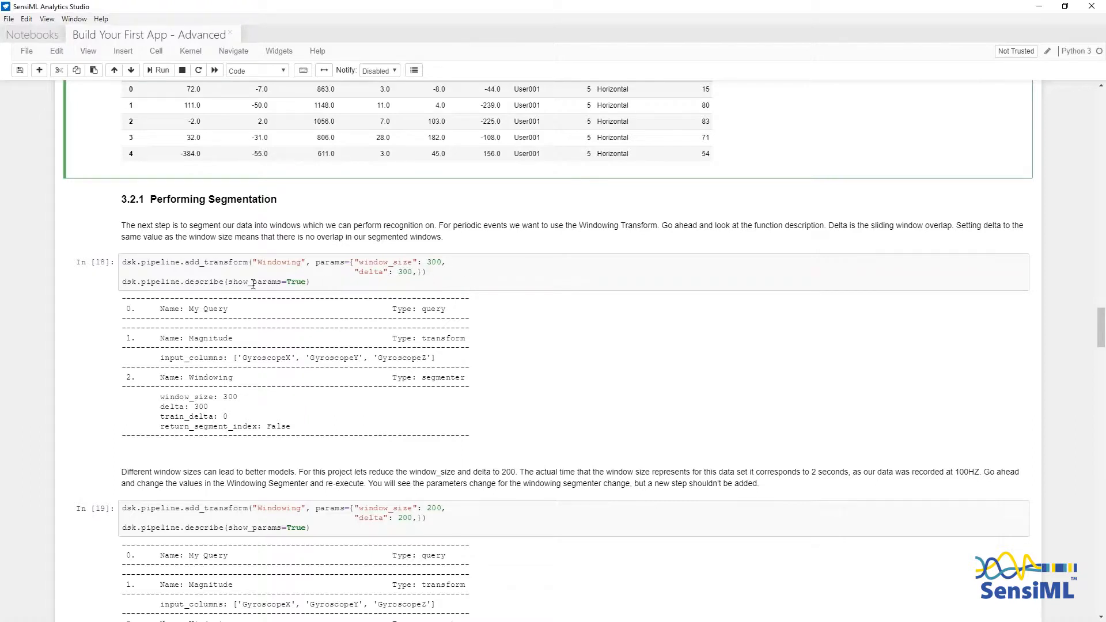
double_click(277, 262)
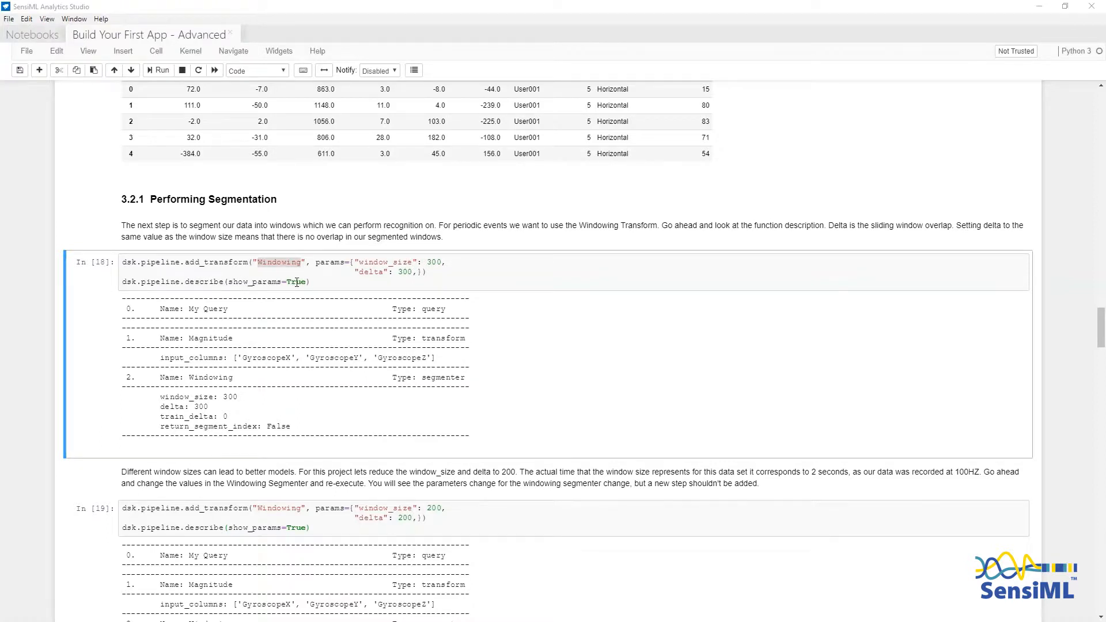
mouse_move(219, 458)
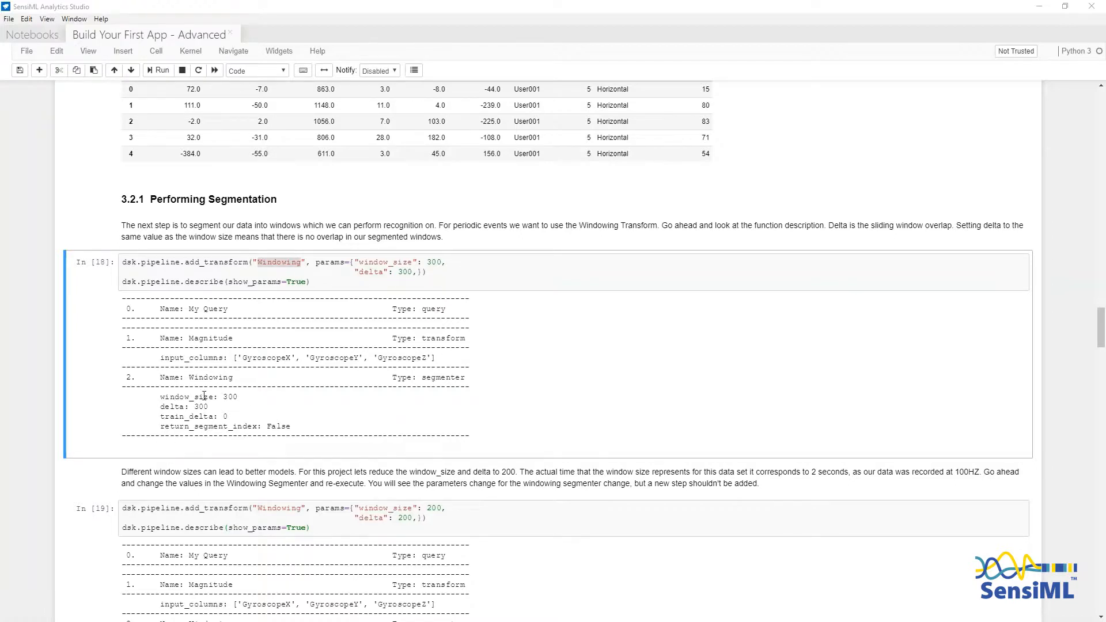
scroll(down, 3)
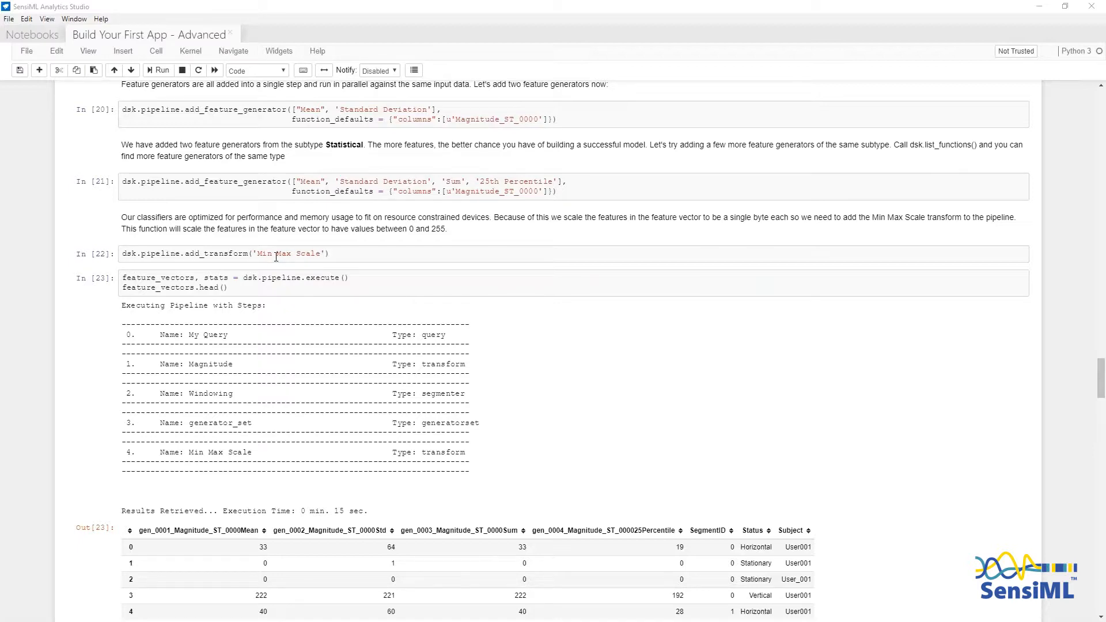
Scroll to the feature_vectors.head() output of cell In [23]
scroll(down, 3)
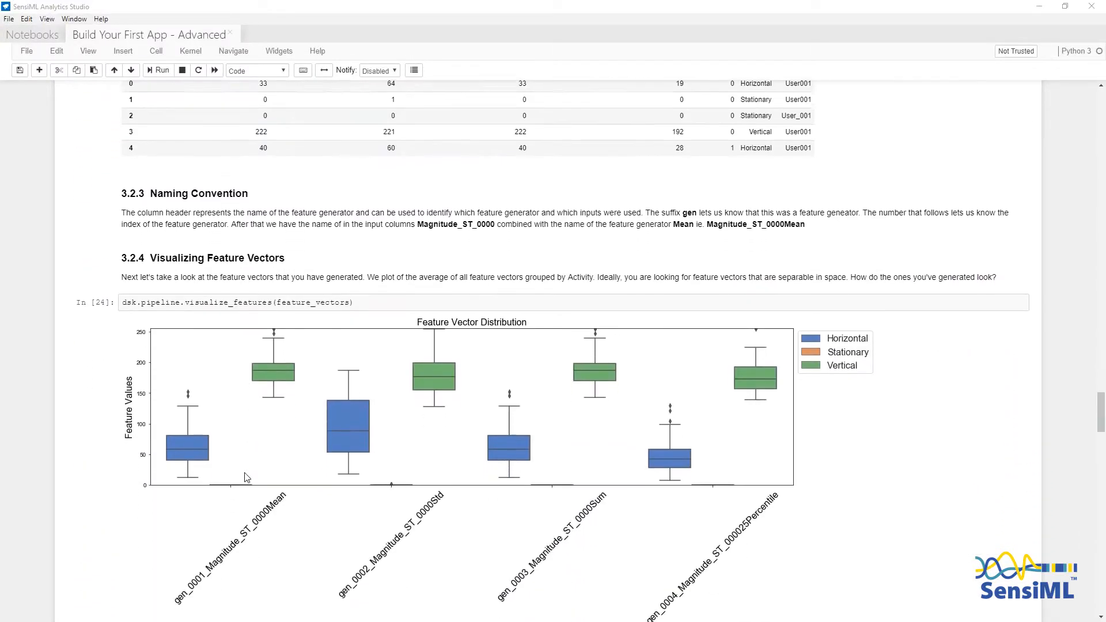
Scroll to the visualize_features box plot in section 3.2.4
scroll(down, 3)
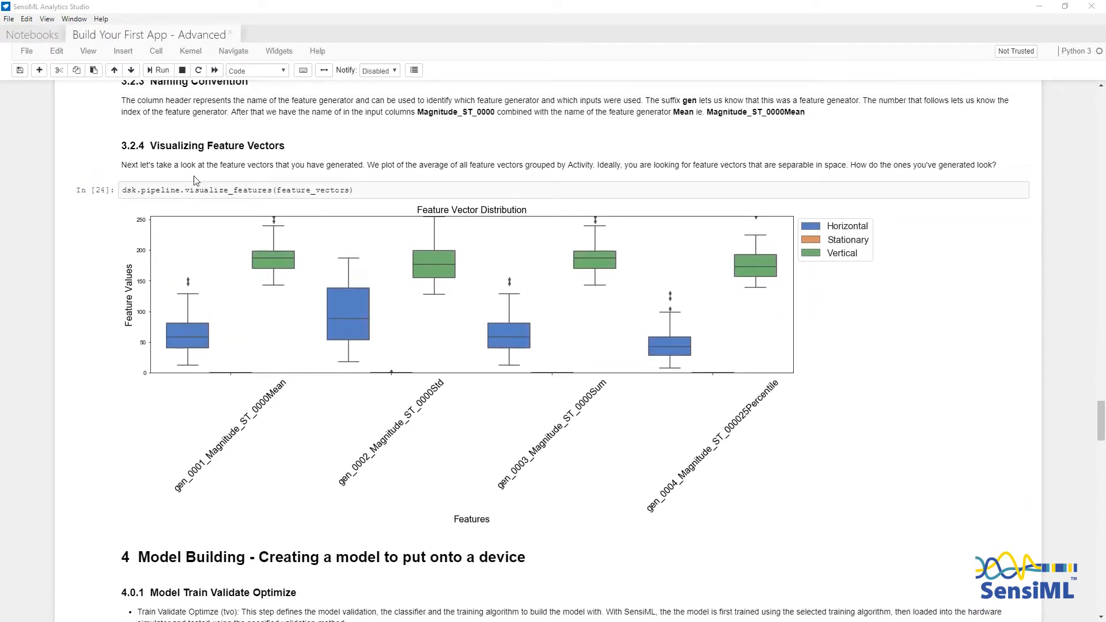
mouse_move(206, 197)
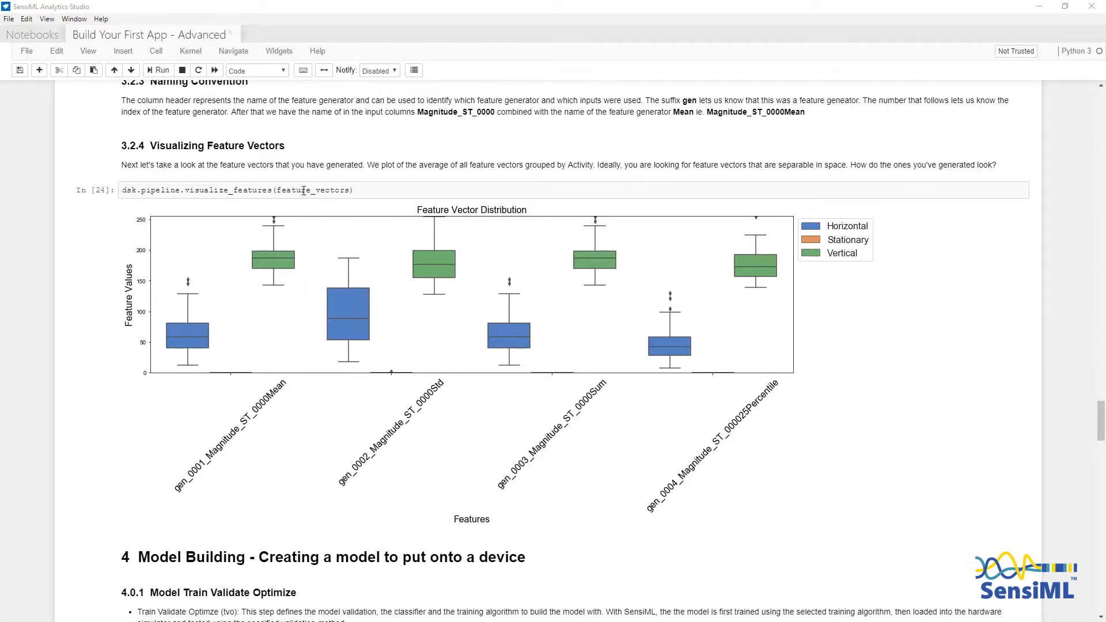
mouse_move(750, 233)
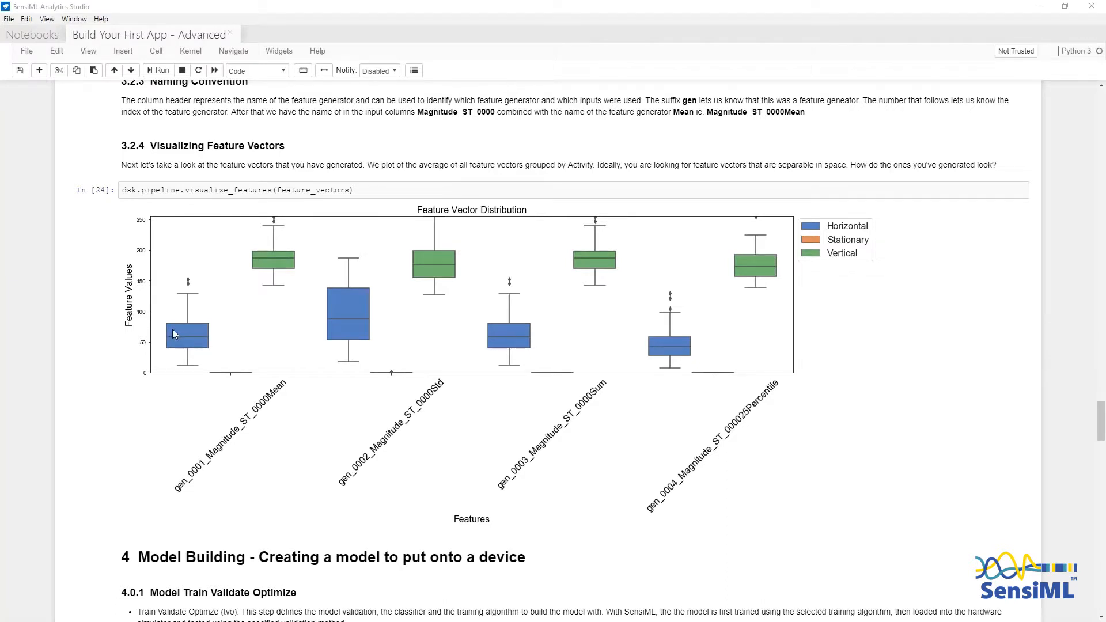
mouse_move(170, 337)
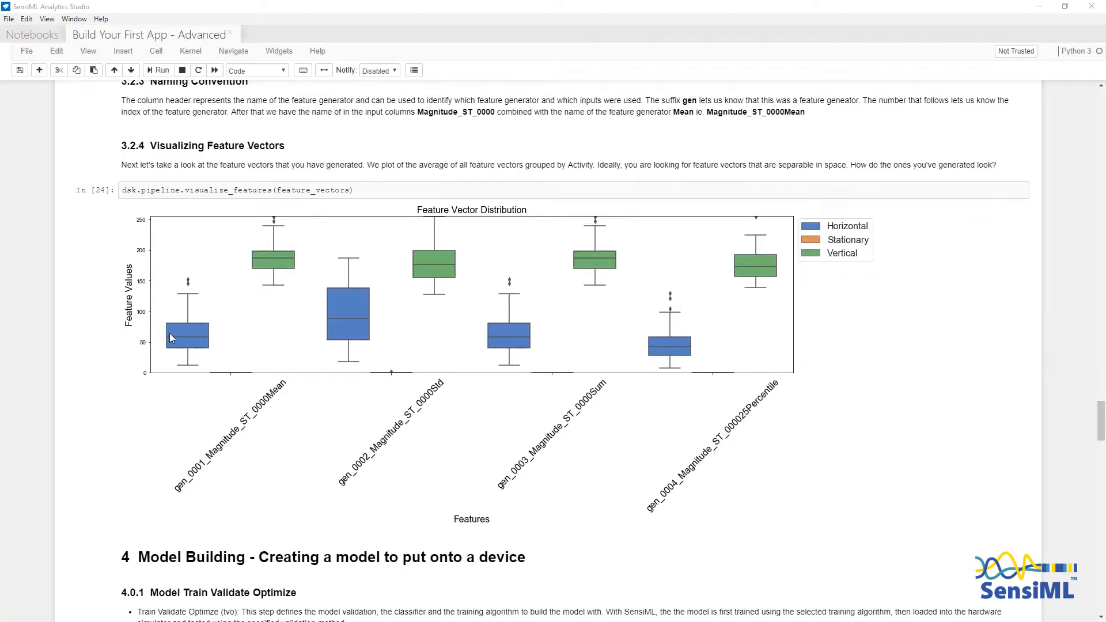
mouse_move(186, 341)
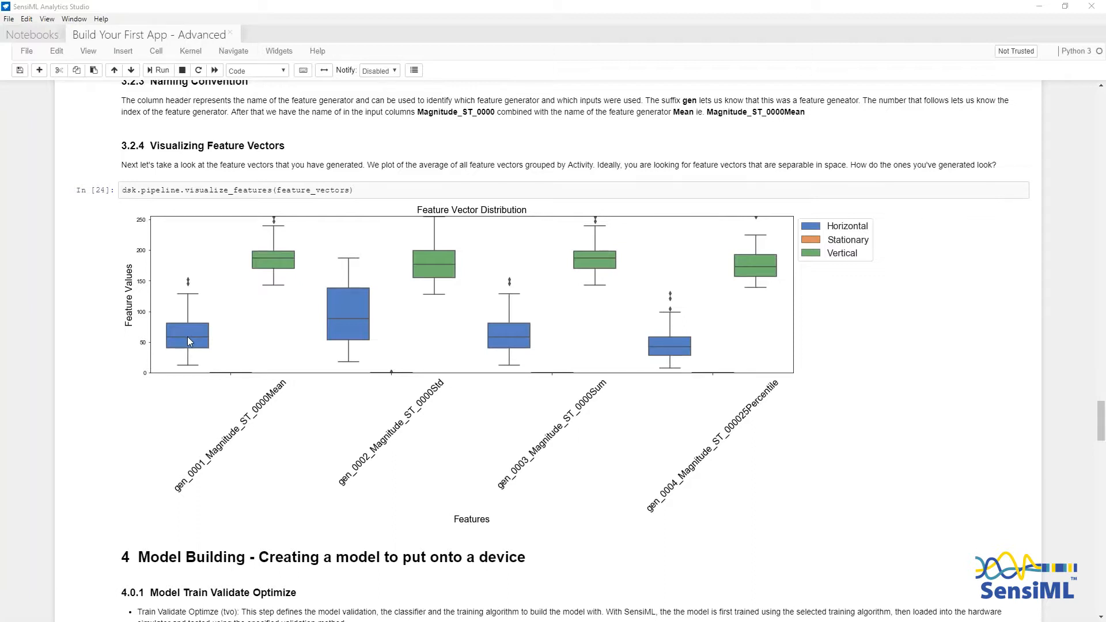
mouse_move(223, 379)
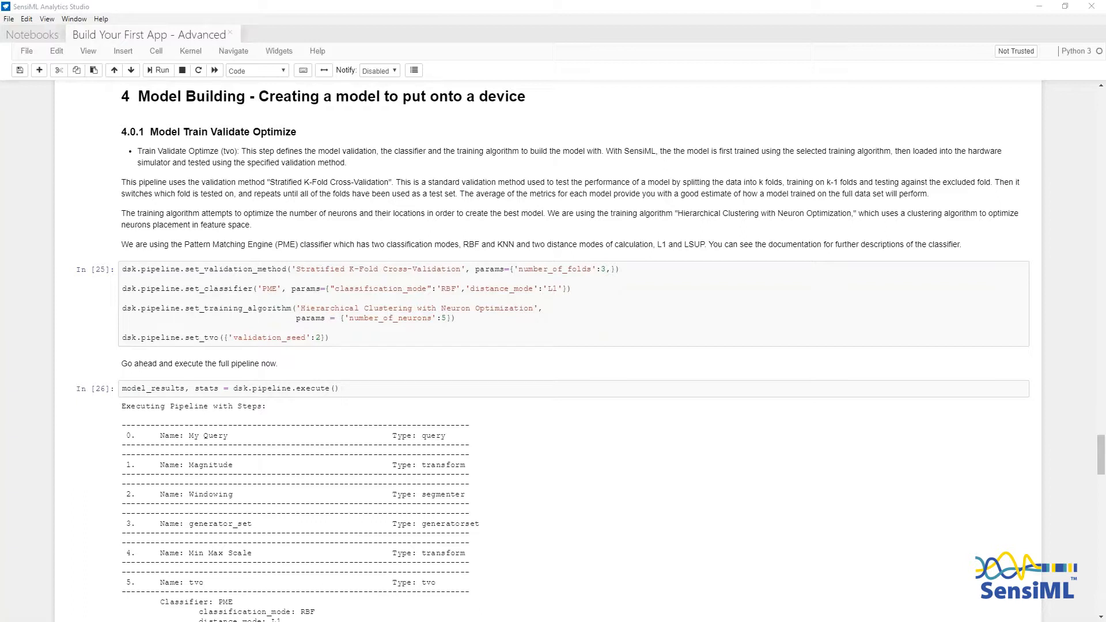
mouse_move(430, 127)
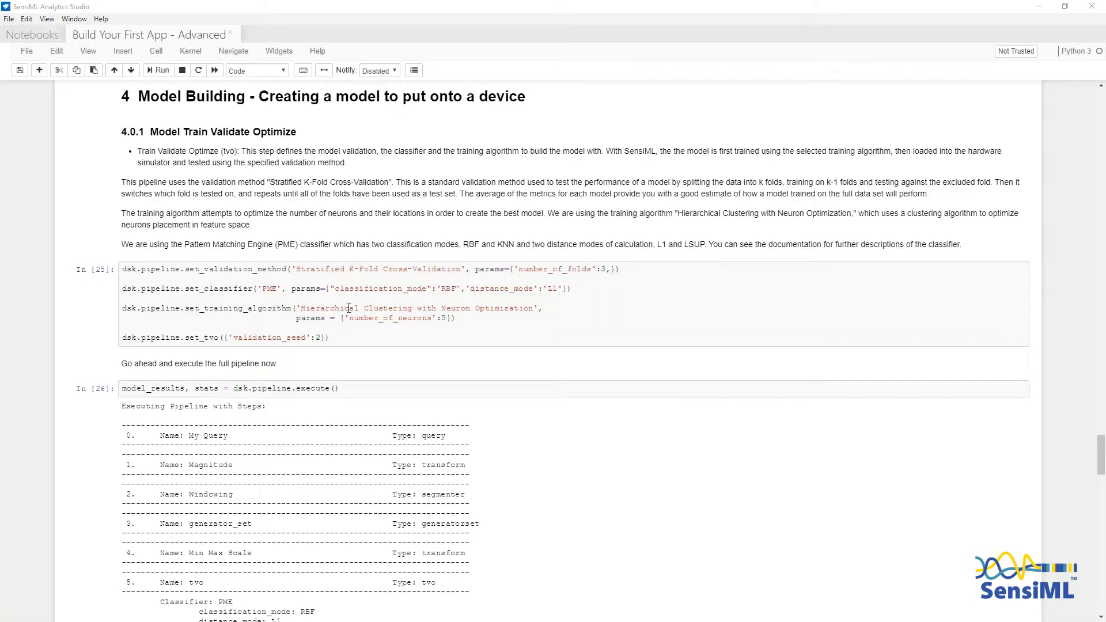
mouse_move(531, 308)
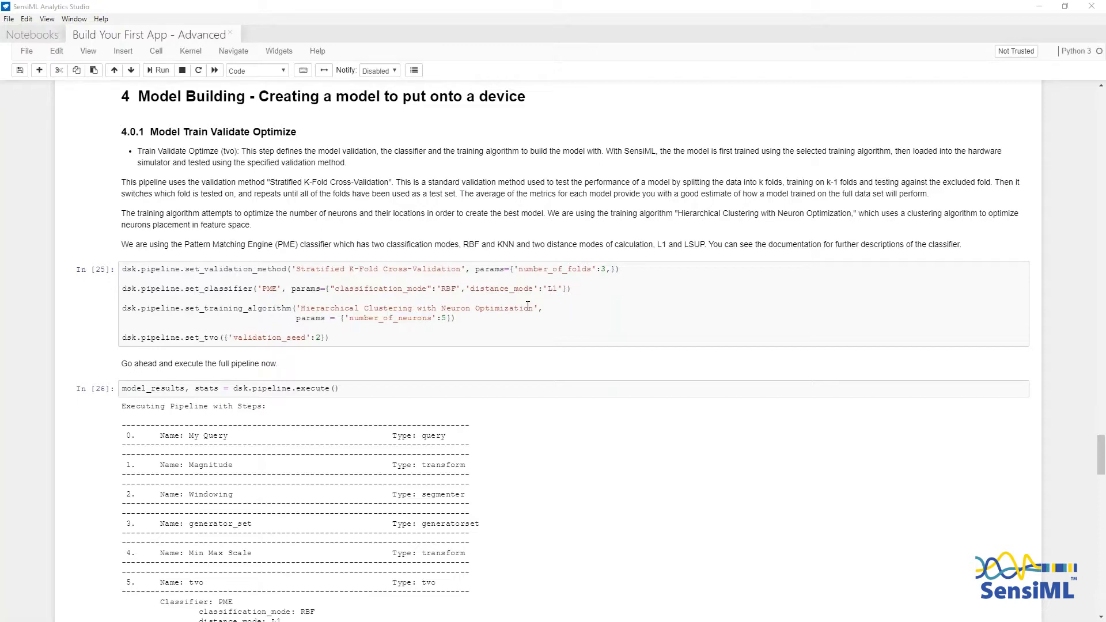
Scroll through cells In [25] and In [26] to the pipeline execute output
scroll(down, 3)
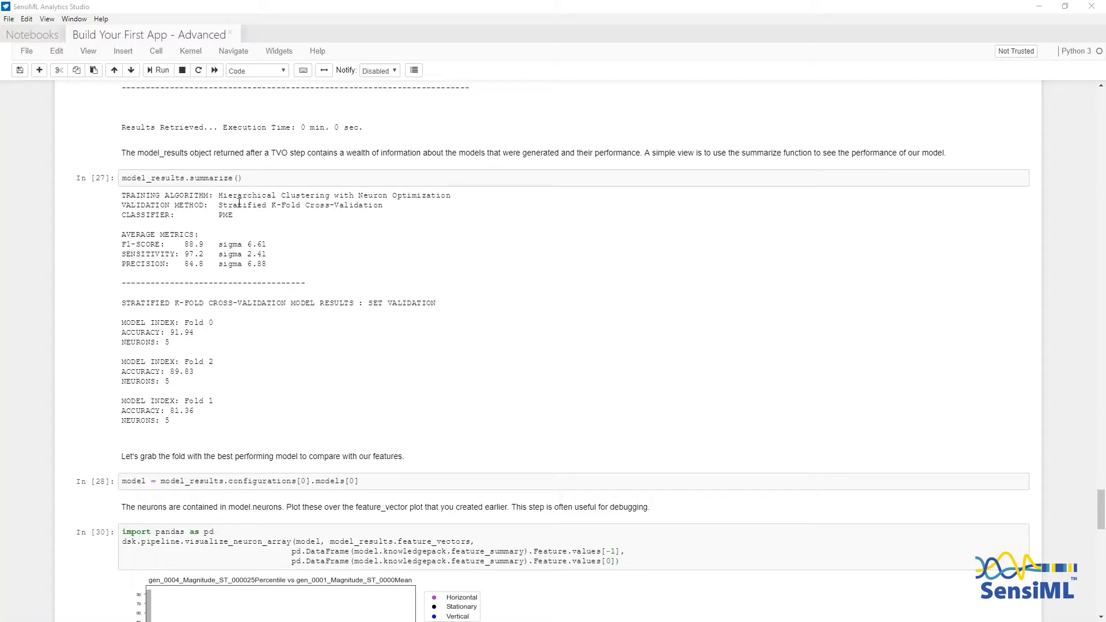
mouse_move(185, 253)
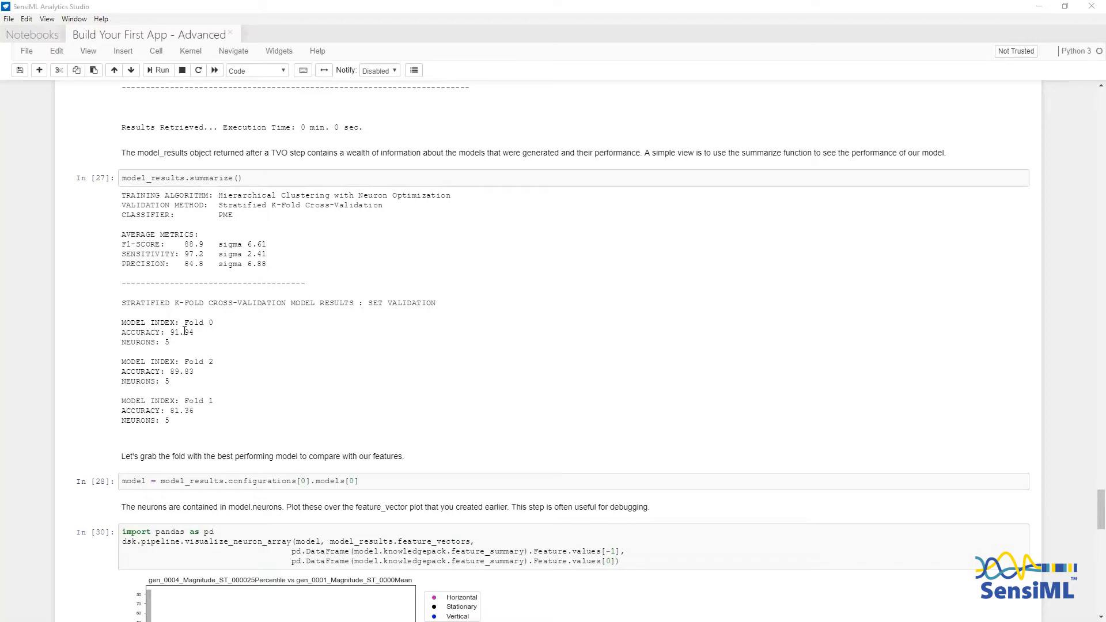
mouse_move(182, 421)
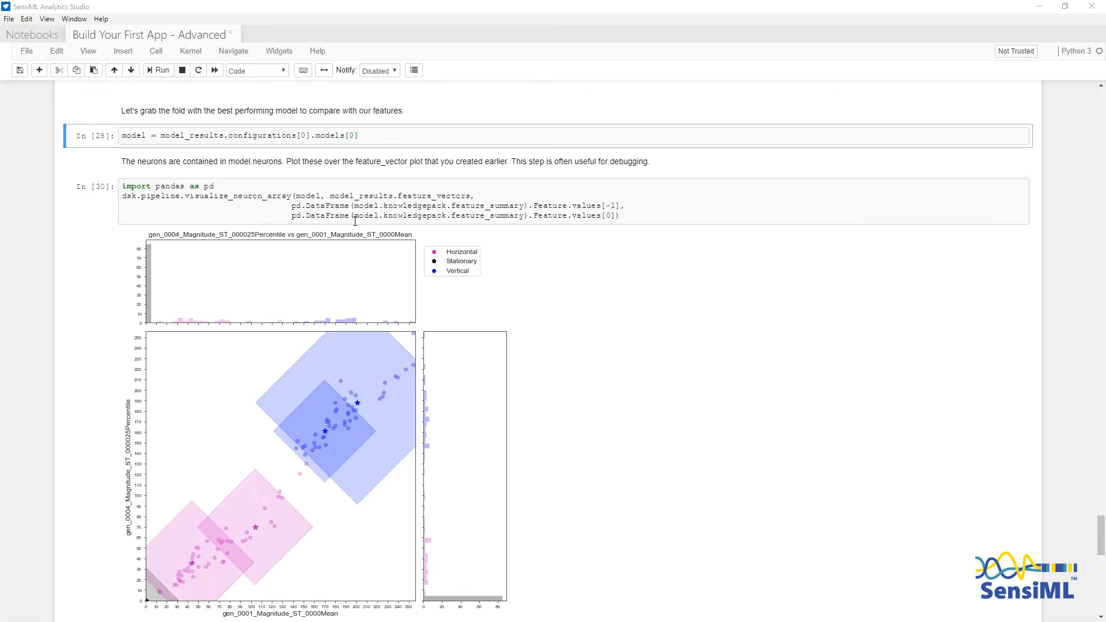
mouse_move(308, 352)
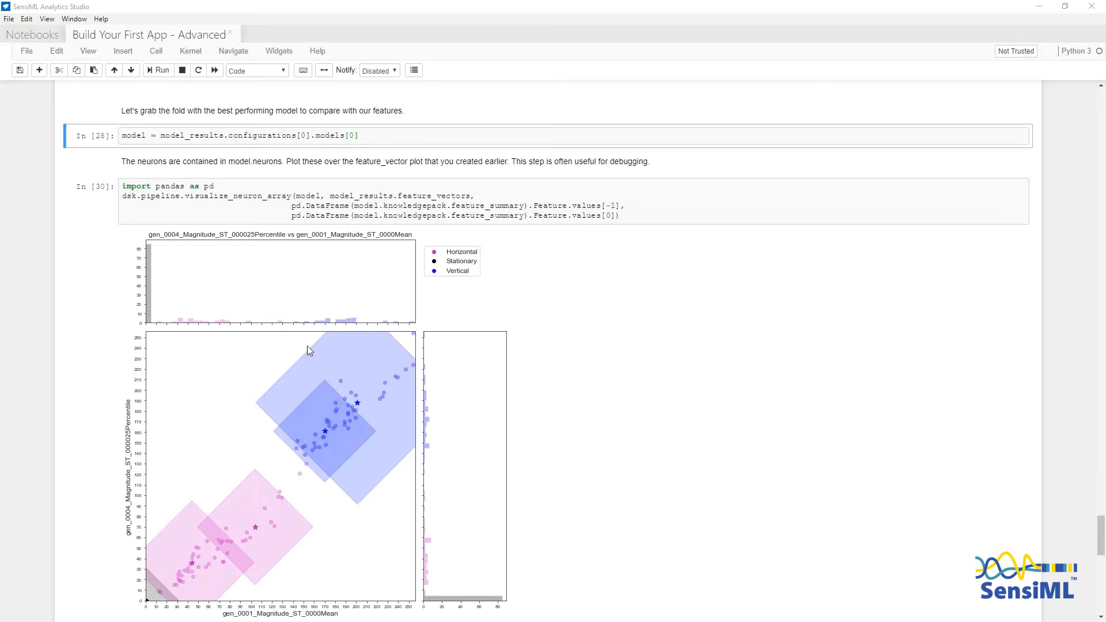
Scroll to the visualize_neuron_array plot output of cell In [30]
scroll(down, 3)
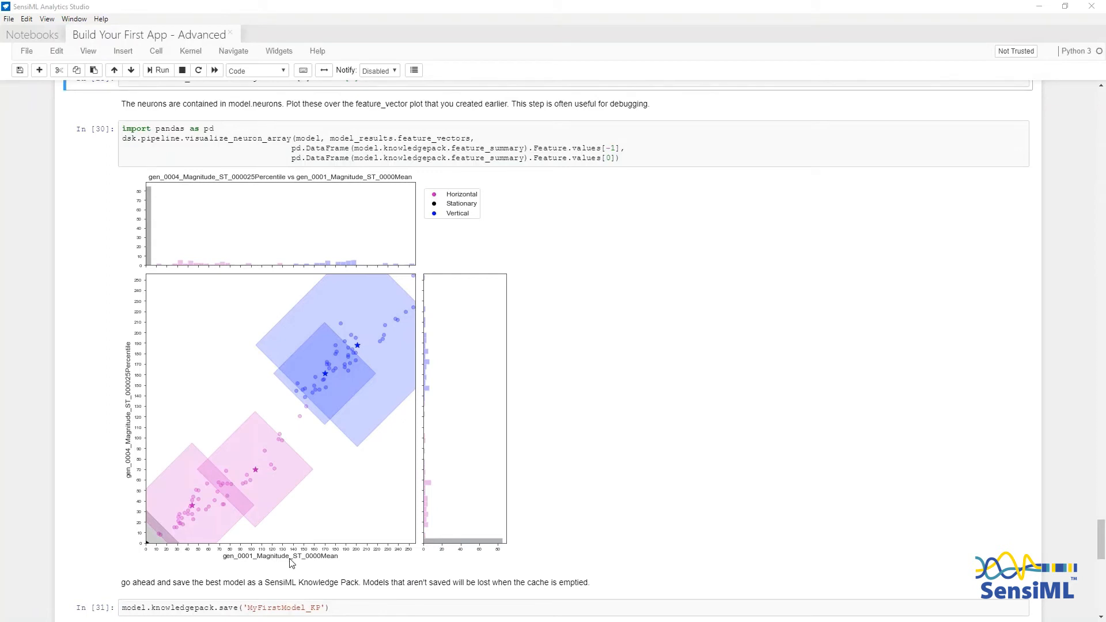
mouse_move(255, 493)
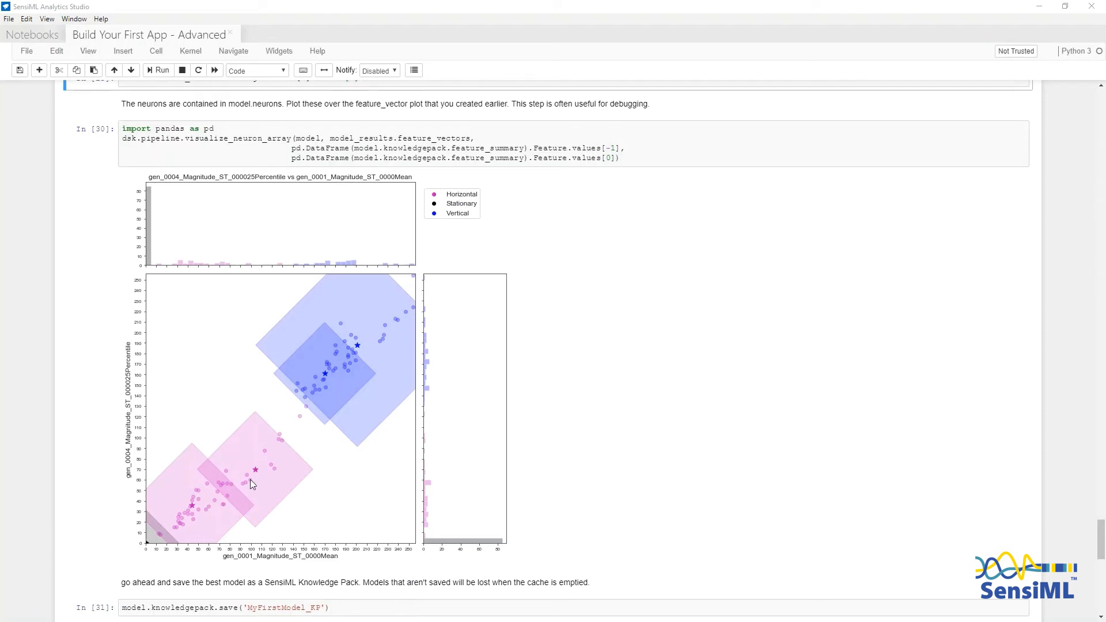
mouse_move(257, 478)
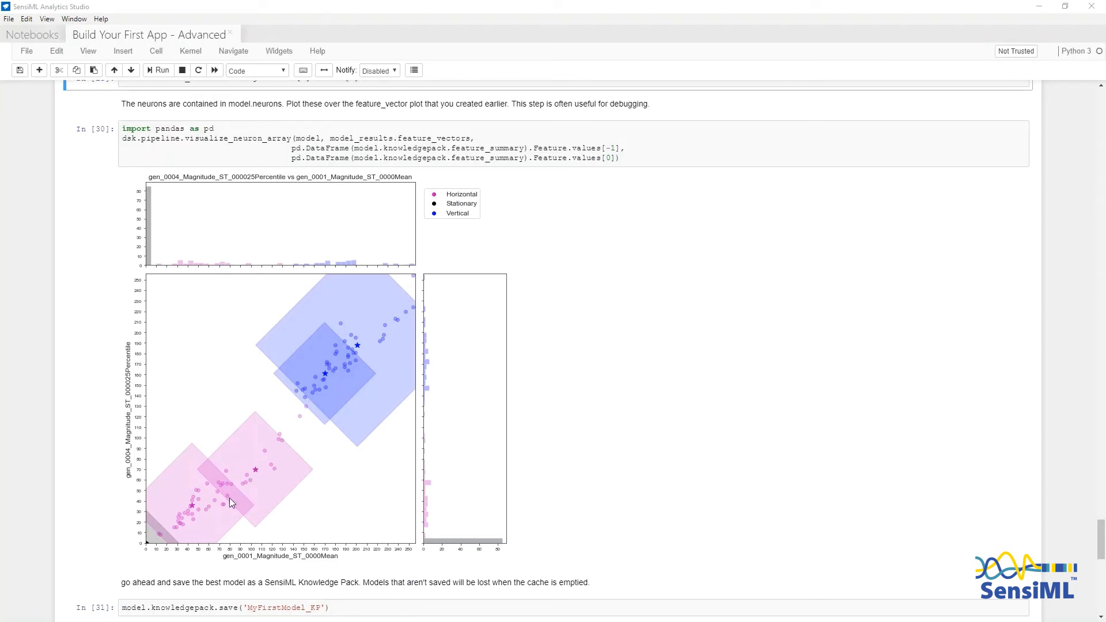
mouse_move(223, 502)
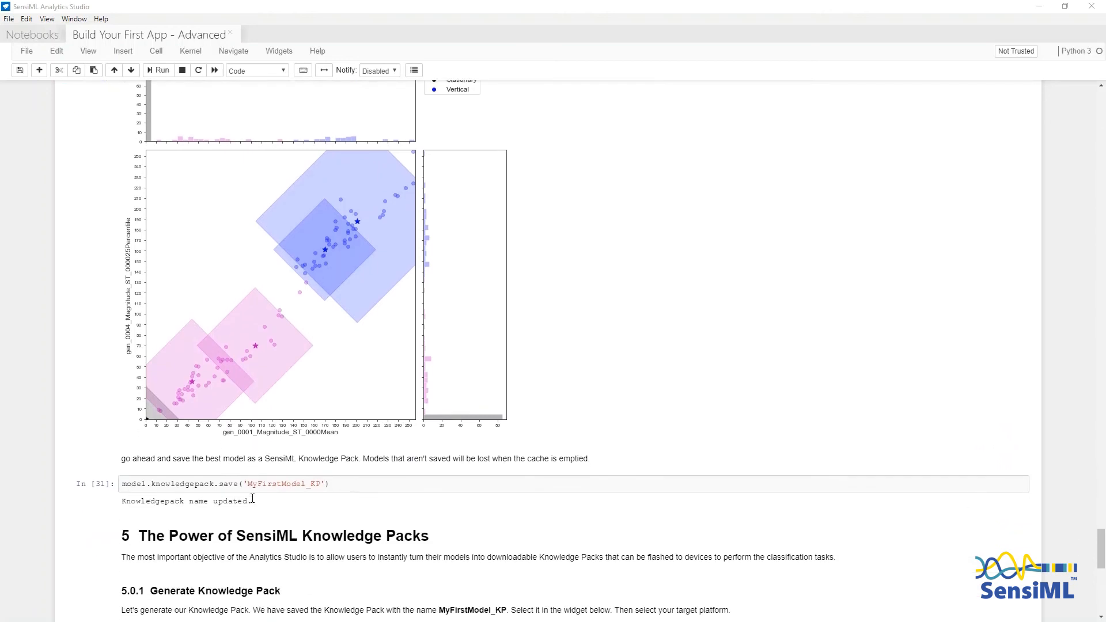
Scroll down to section 5 after the Knowledge Pack is saved as MyFirstModel_KP
scroll(down, 3)
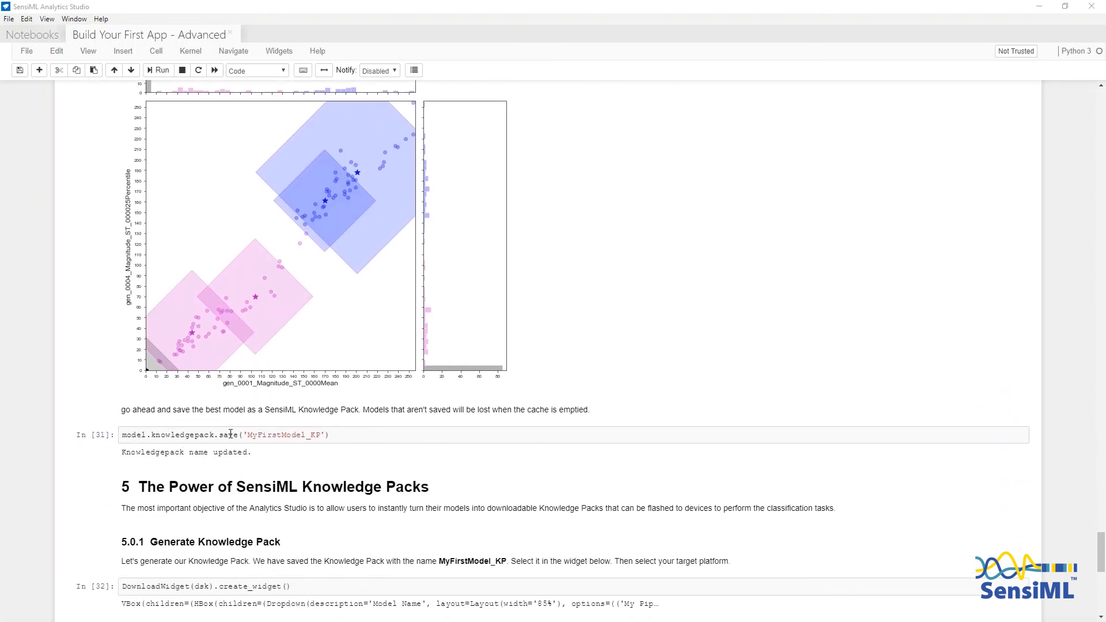